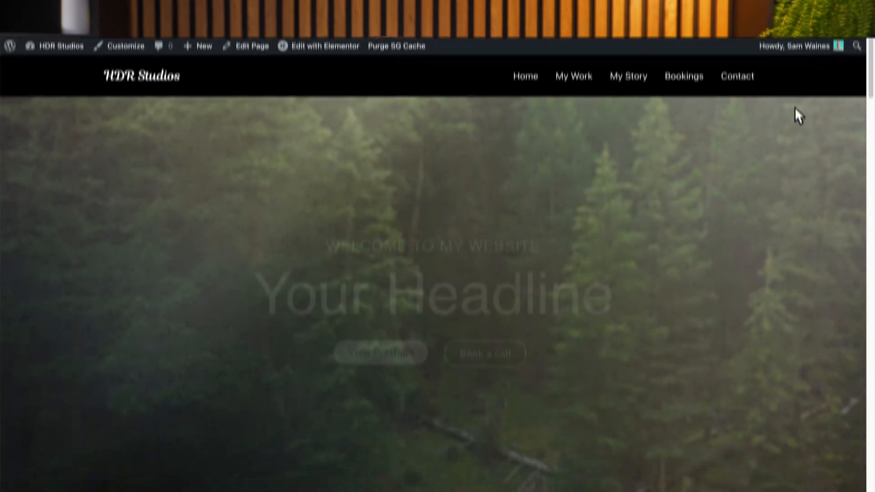
Open the Private page category's edit form to review its Administrator-only protection
scroll(down, 3)
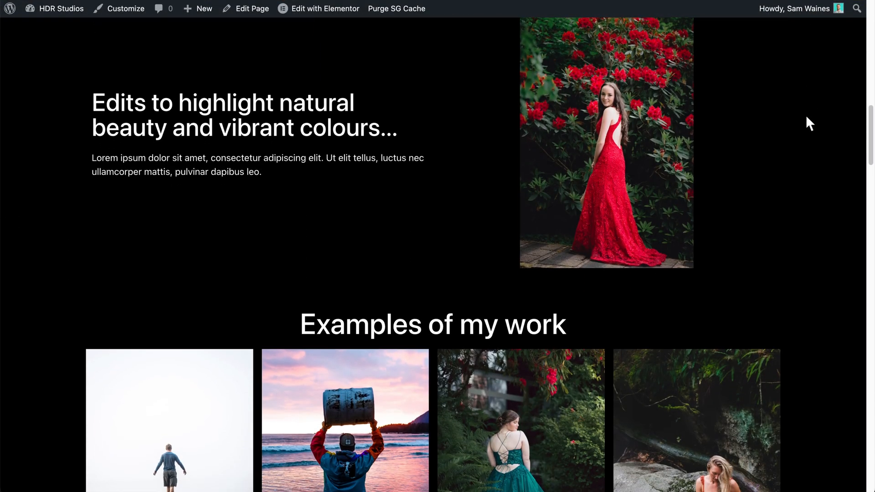
scroll(down, 3)
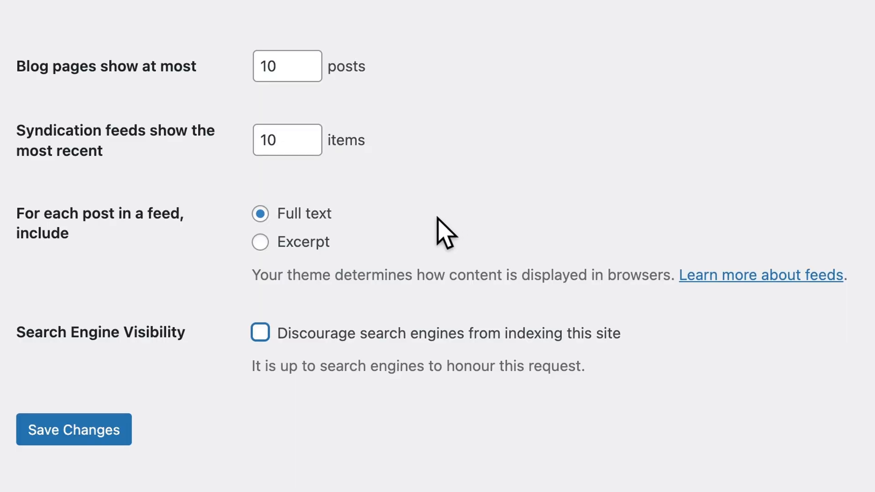
click(260, 333)
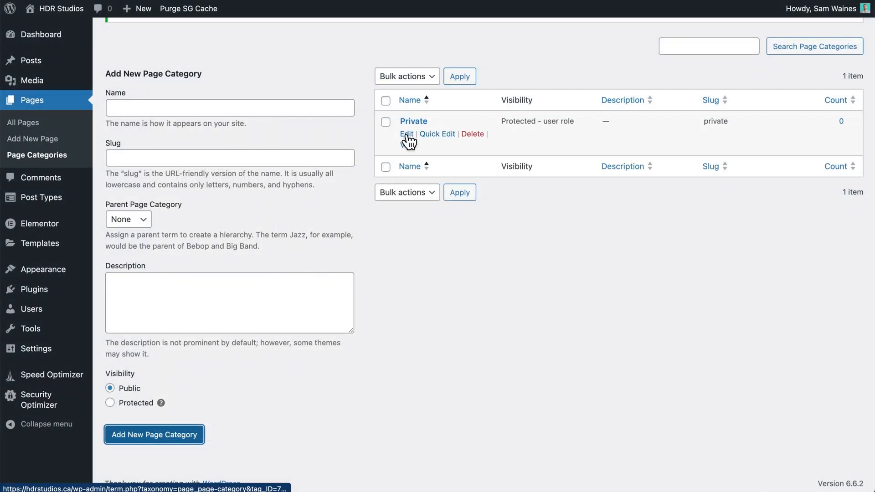
click(405, 134)
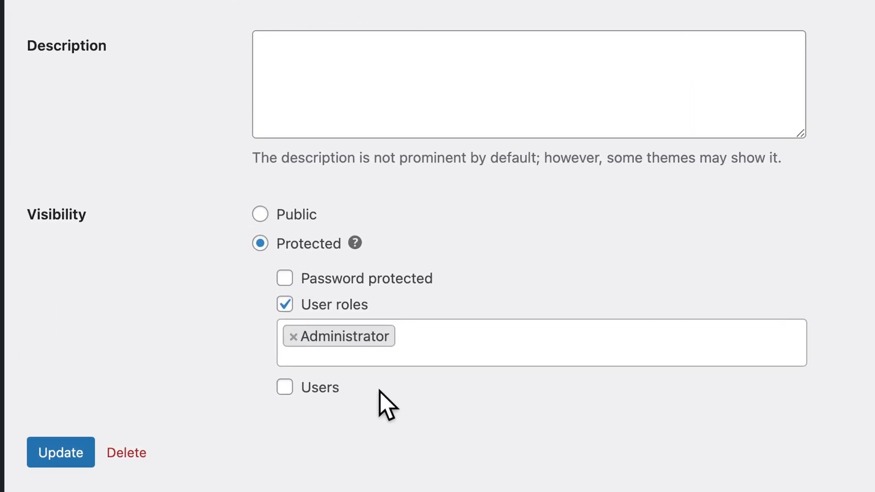
mouse_move(353, 243)
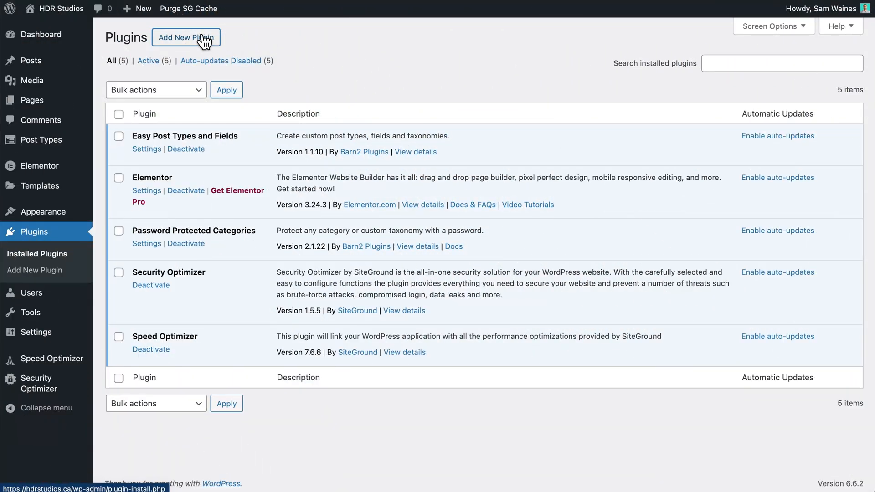
Open the Password Protected Categories settings from Plugins, confirming the license key is active
click(186, 37)
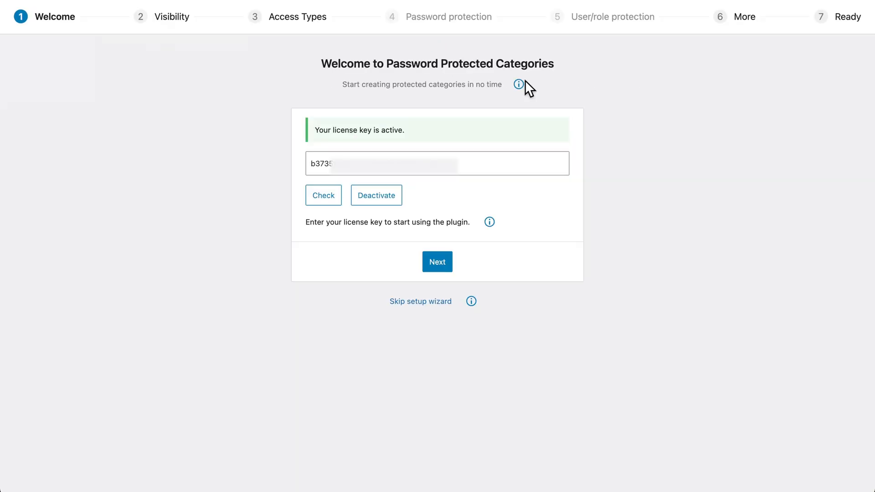
mouse_move(287, 161)
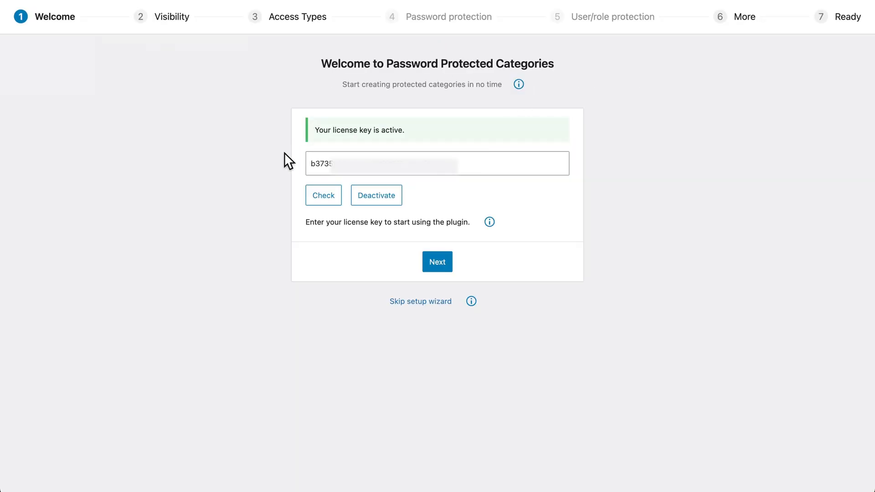
mouse_move(376, 195)
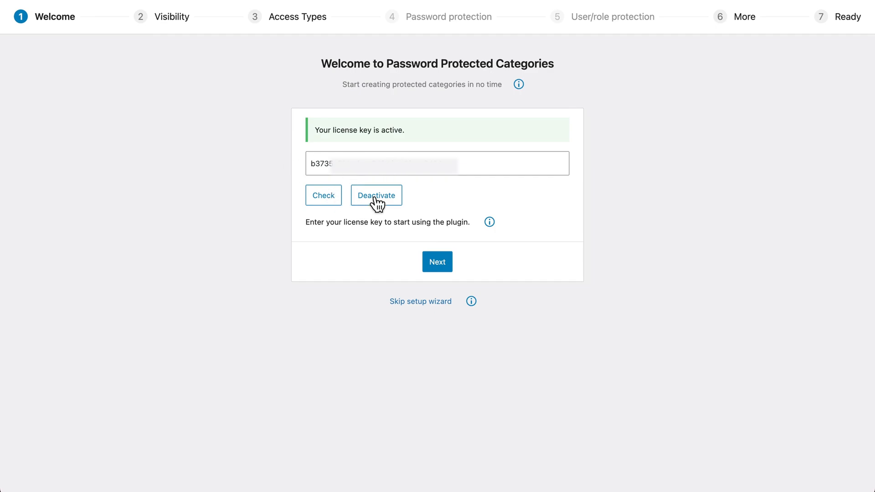
click(420, 301)
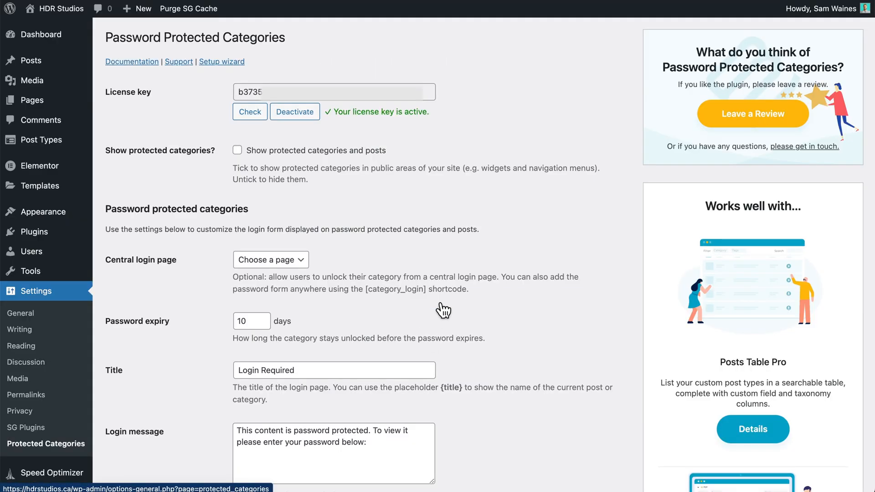
mouse_move(399, 84)
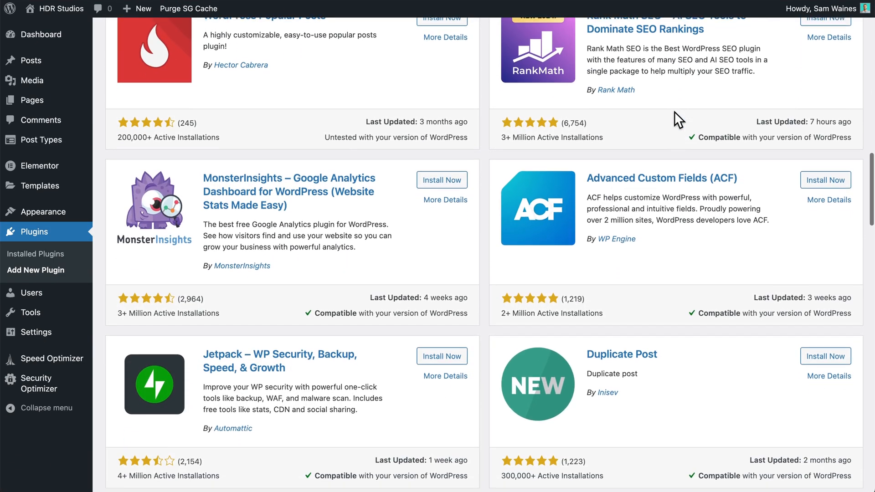
Find Easy Post Types and Fields and open its Post Types management screen
scroll(down, 3)
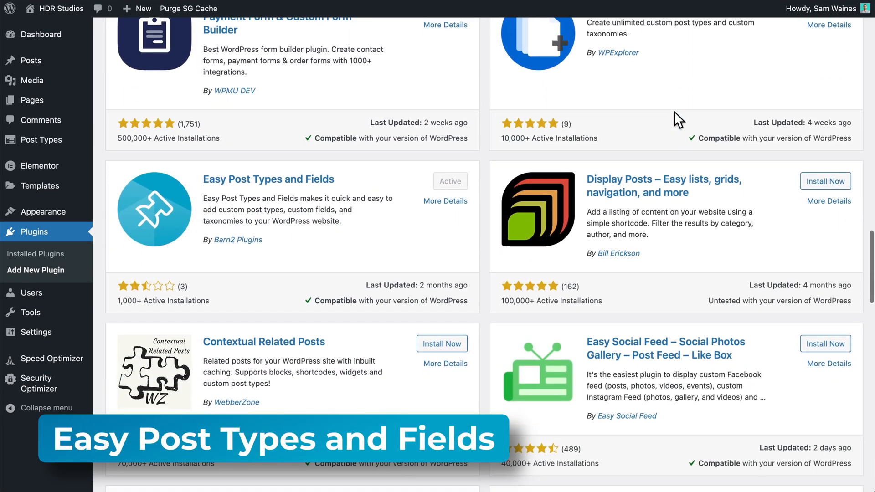
mouse_move(423, 208)
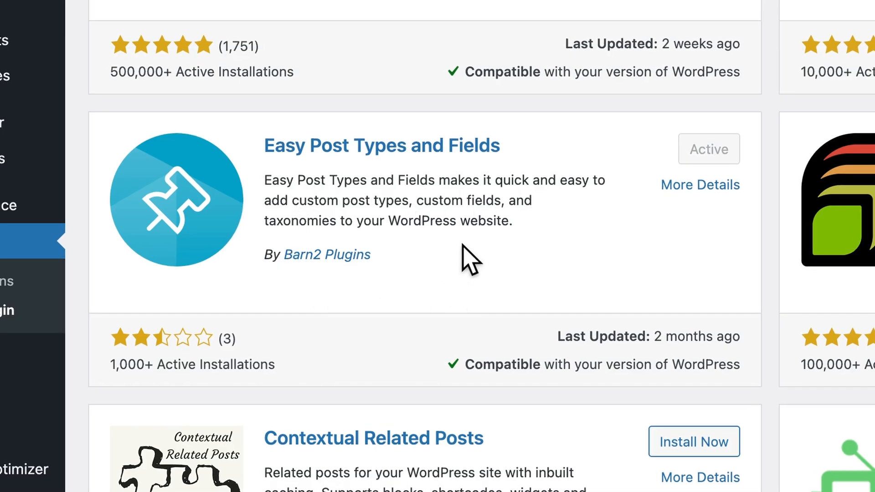
mouse_move(426, 245)
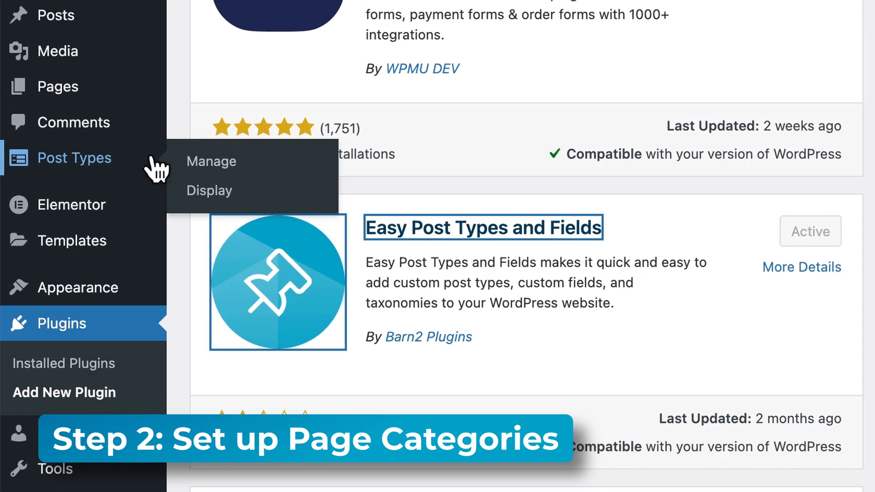
click(210, 161)
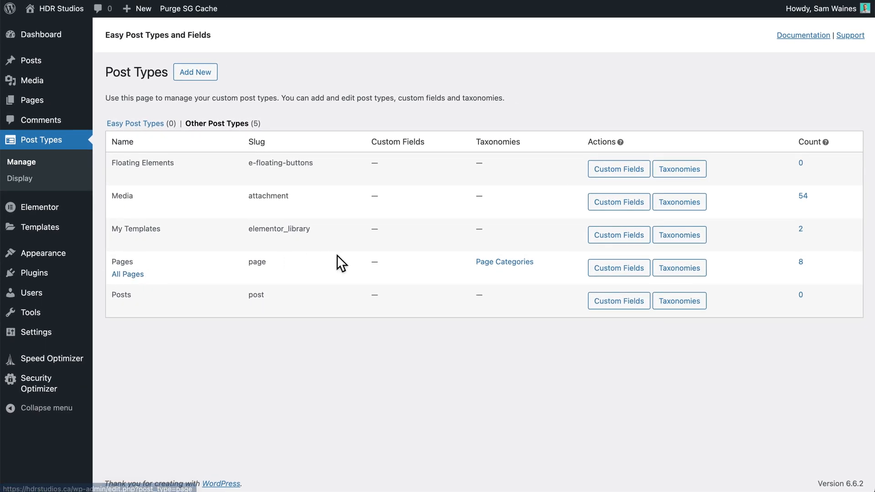
Edit the Pages' Page Categories taxonomy, keep it hierarchical, and update it
click(679, 268)
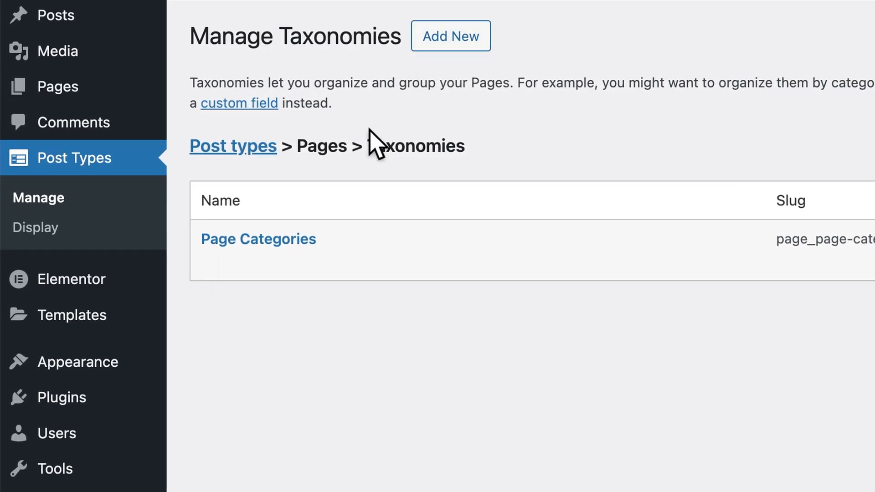
mouse_move(258, 238)
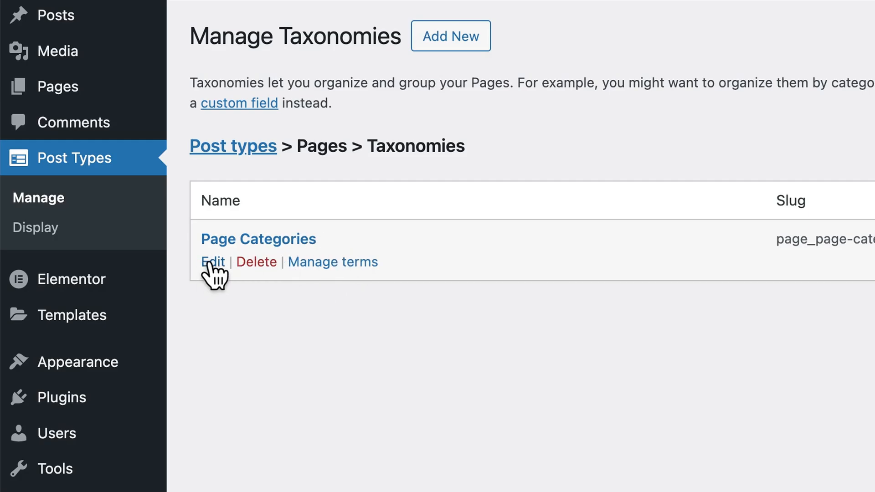
click(212, 262)
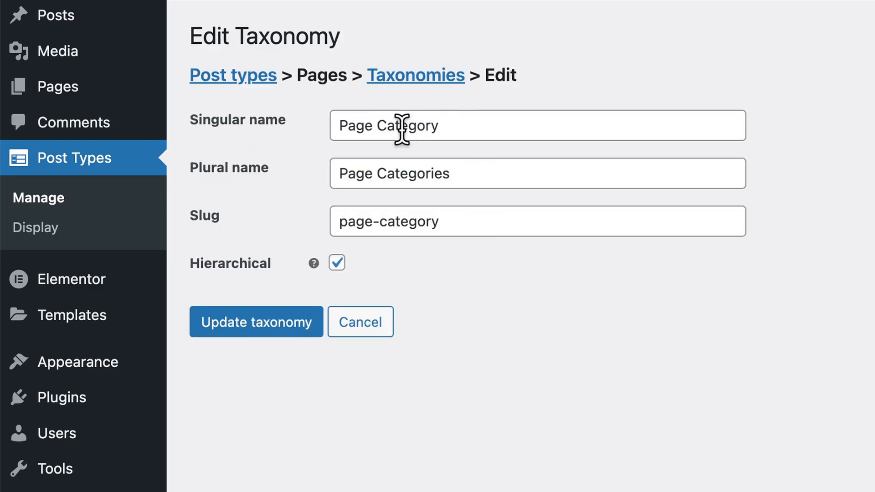
mouse_move(335, 221)
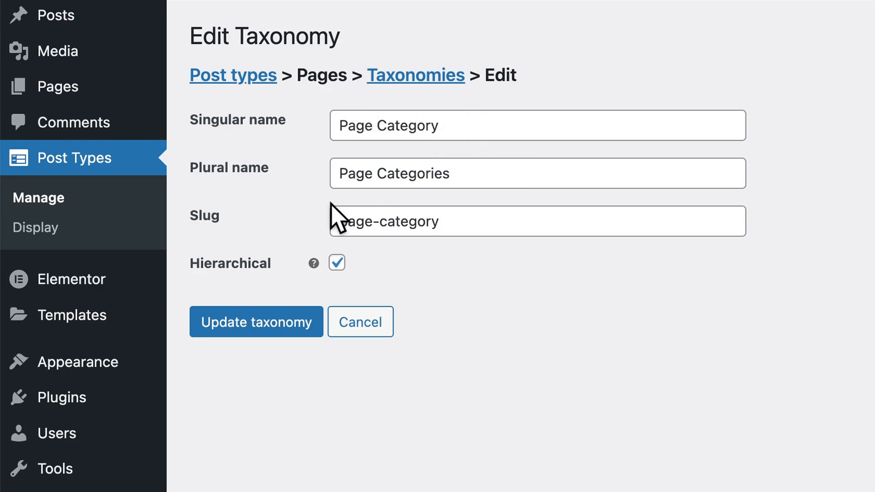
mouse_move(407, 226)
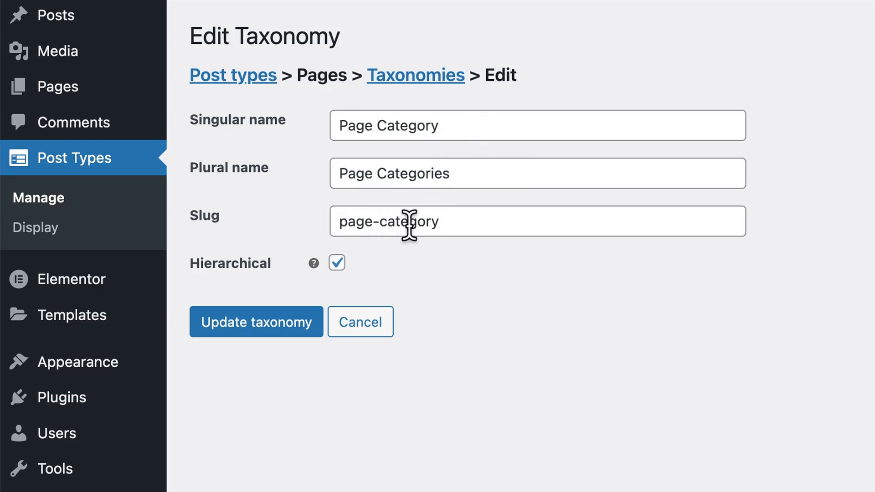
mouse_move(337, 263)
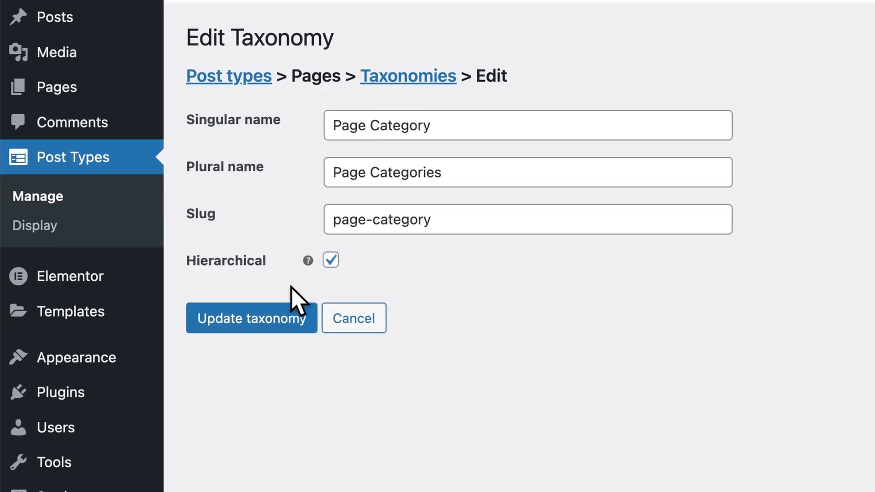
click(251, 318)
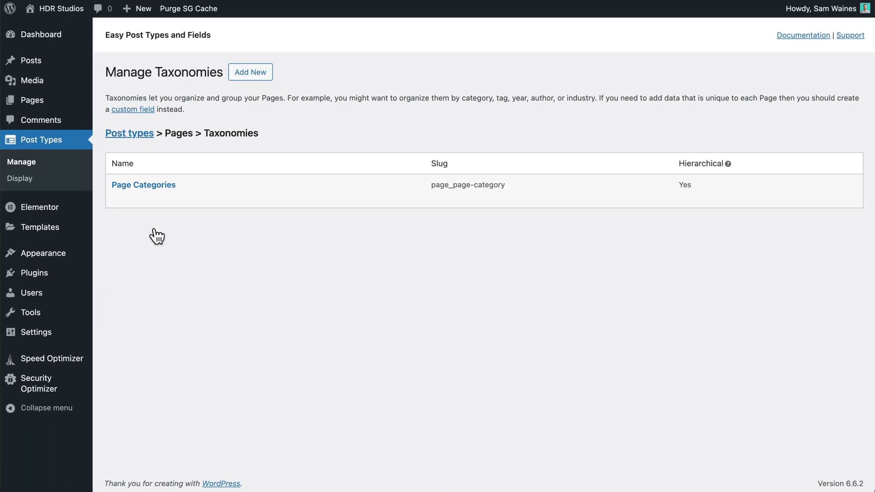
mouse_move(31, 100)
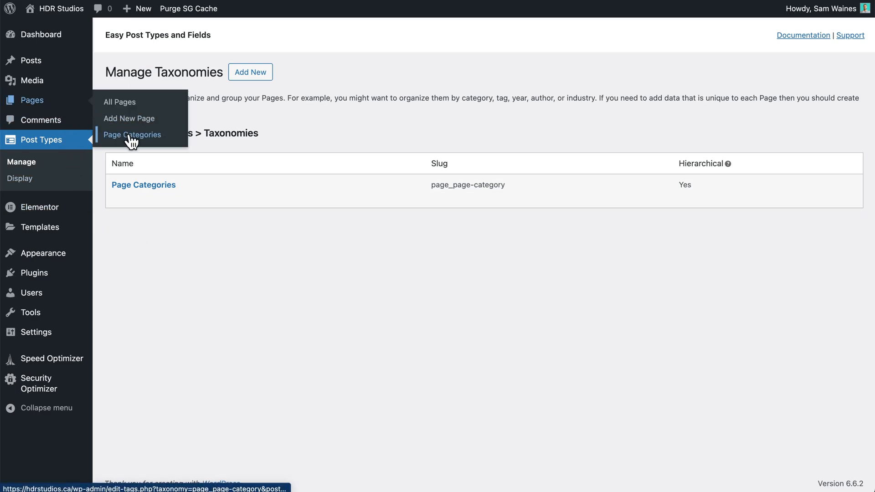
Enter 'Private' as a new page category name, giving slug private
click(132, 134)
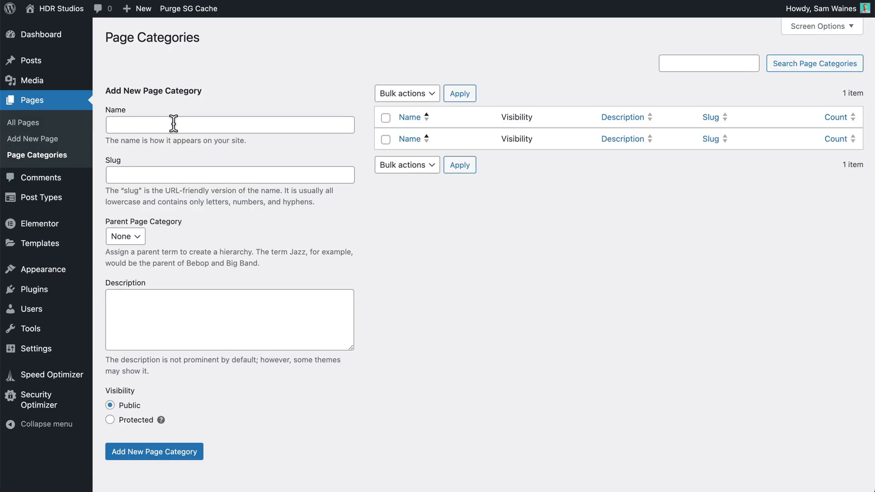
click(228, 124)
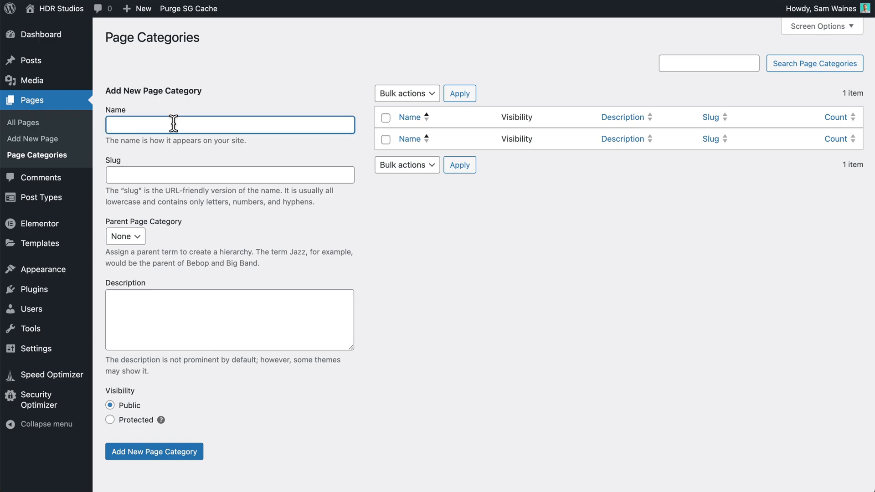
text(Private)
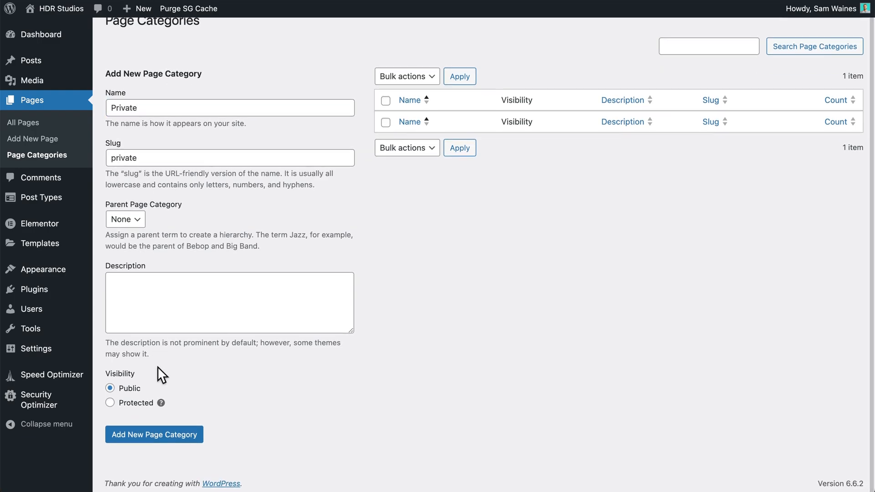
scroll(down, 3)
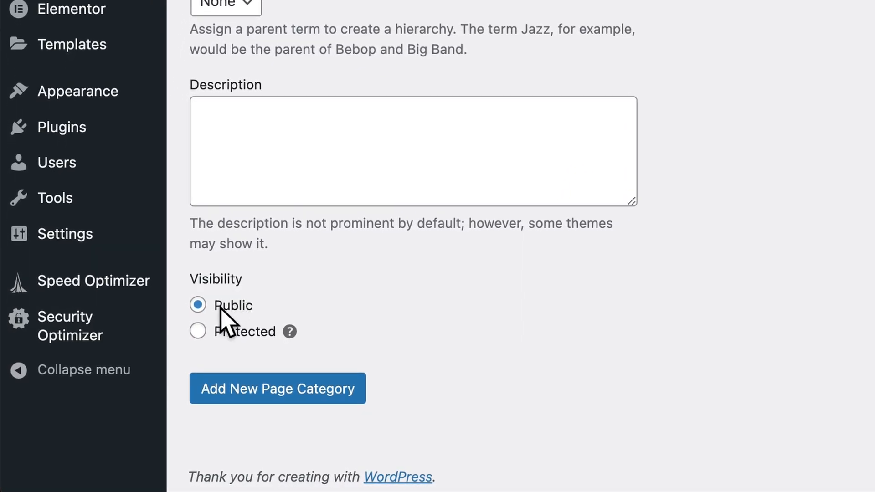
mouse_move(226, 329)
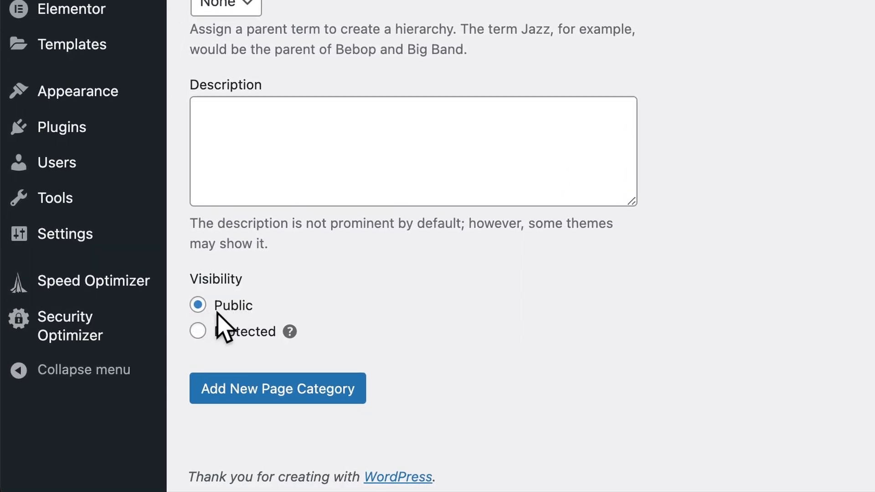
click(197, 330)
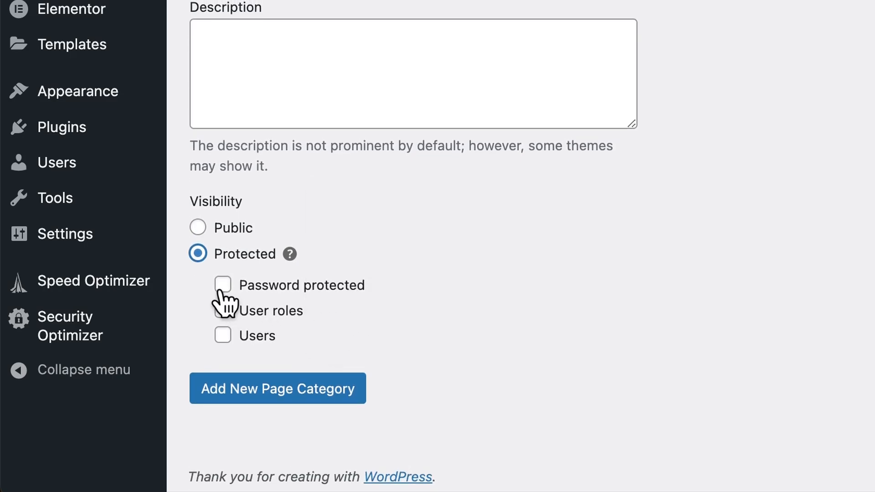
click(222, 285)
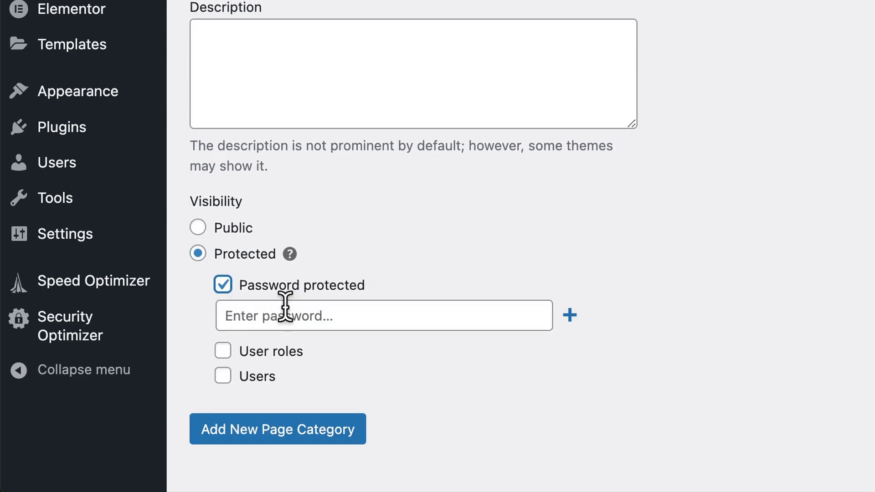
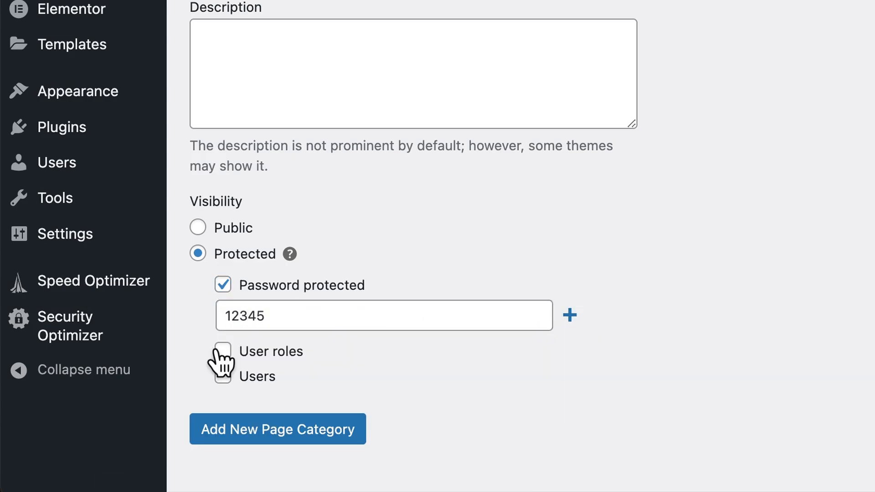
click(221, 351)
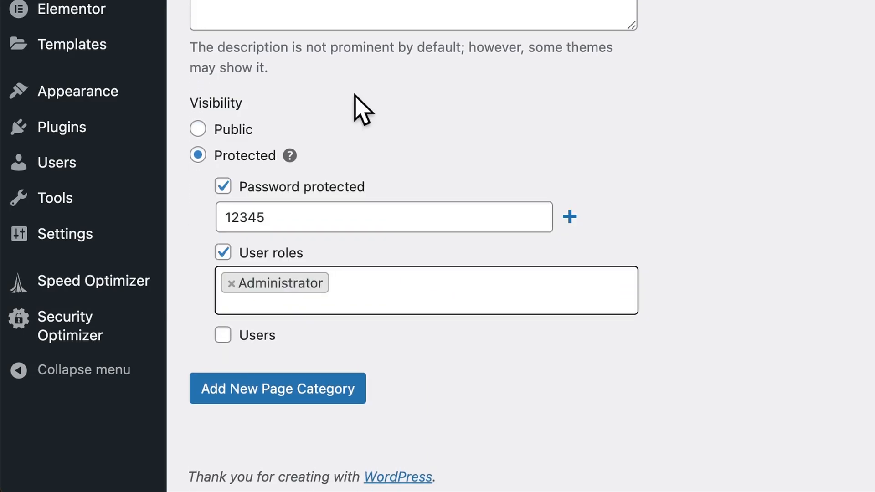
click(222, 335)
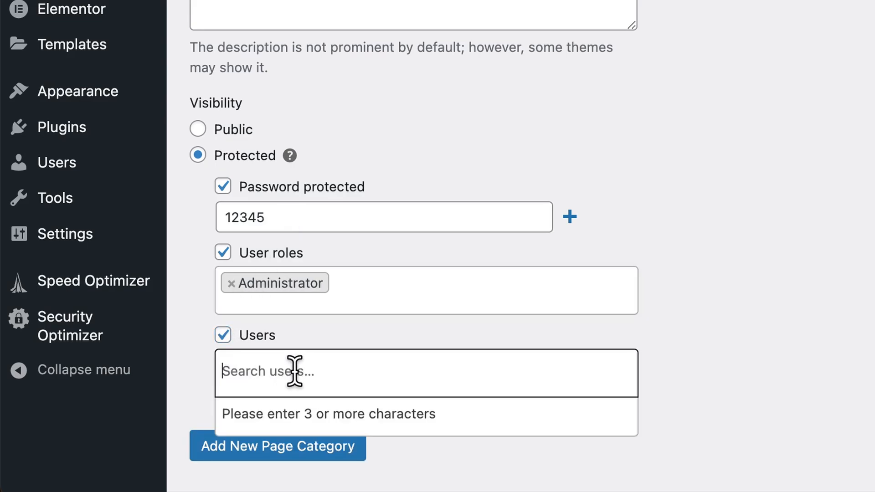
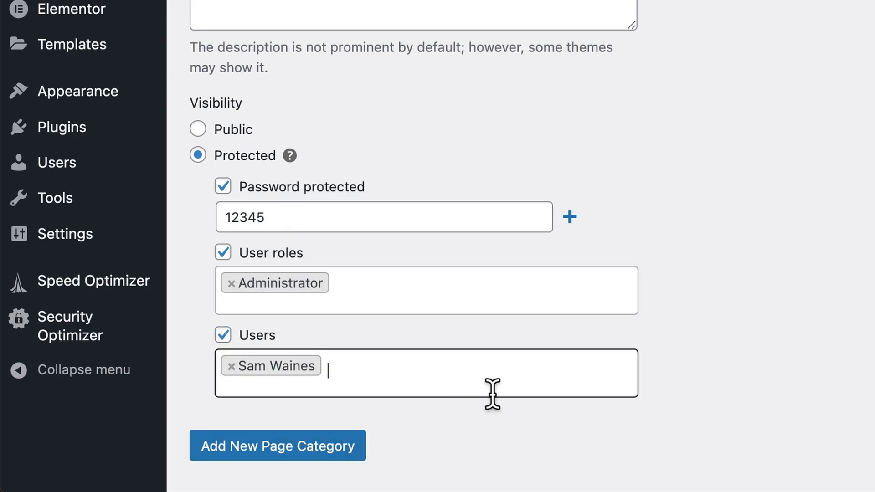
mouse_move(272, 378)
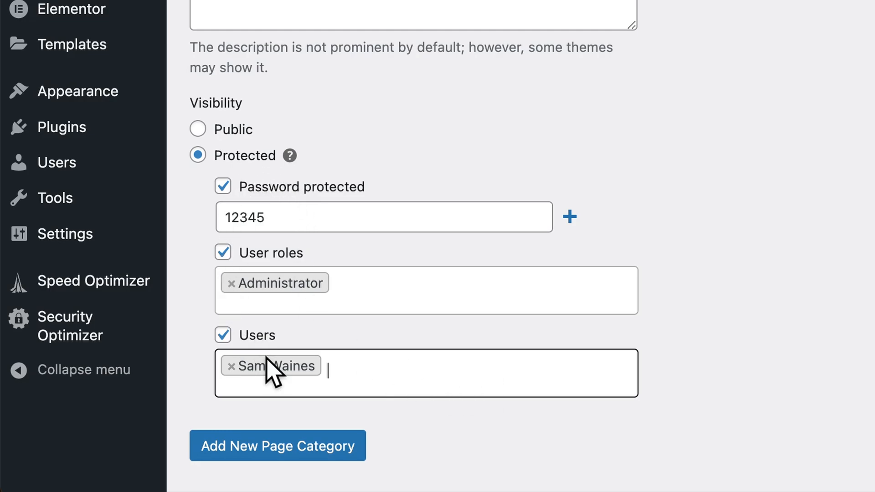
mouse_move(253, 377)
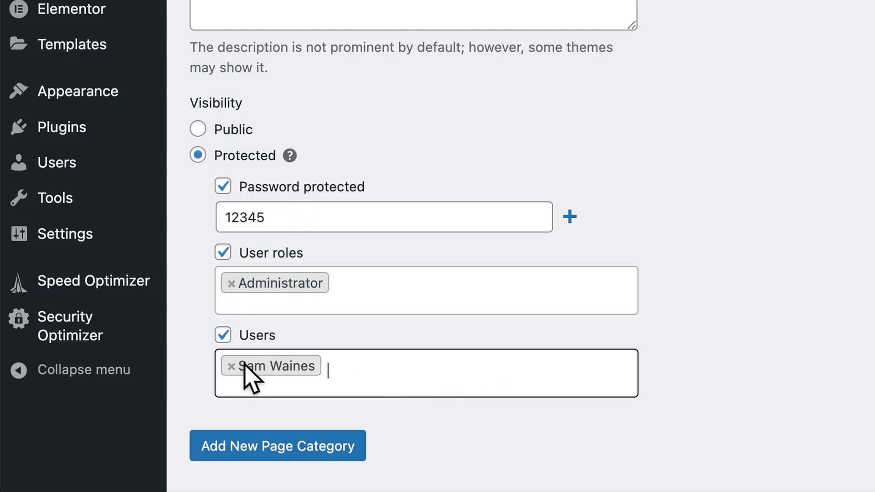
mouse_move(288, 231)
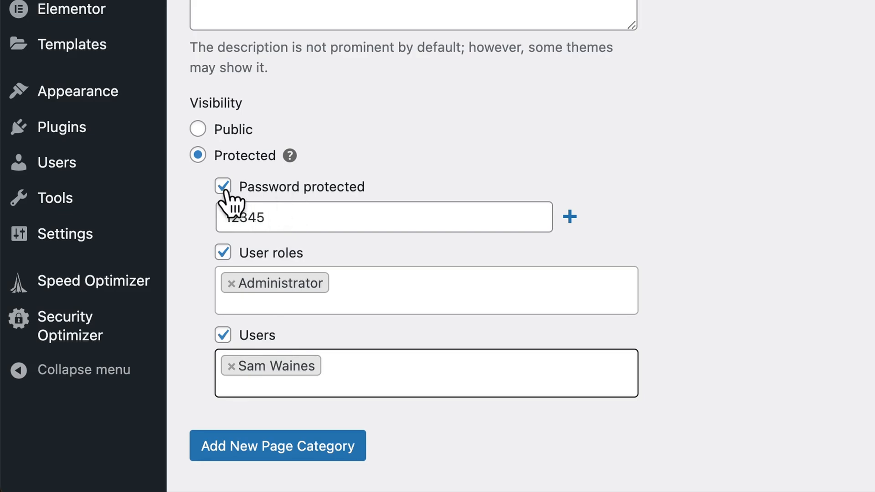
Drop password and specific-user protection, keeping Administrator role only, and add the category
click(223, 186)
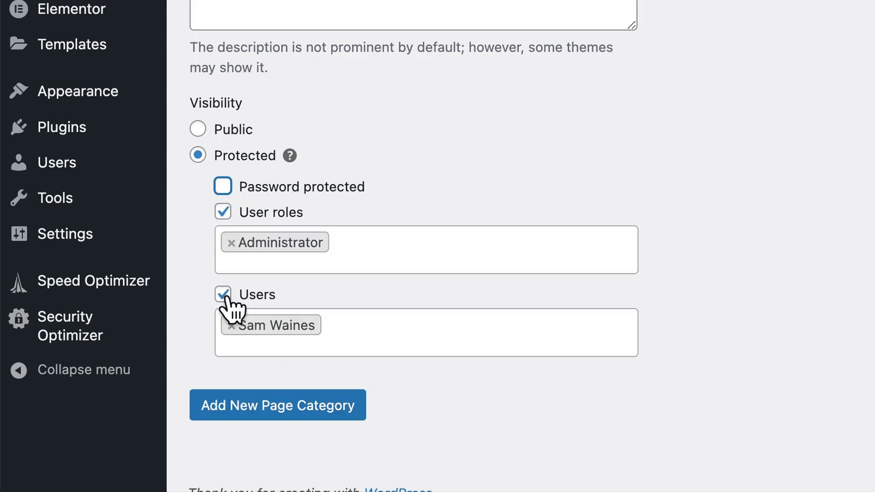
click(222, 295)
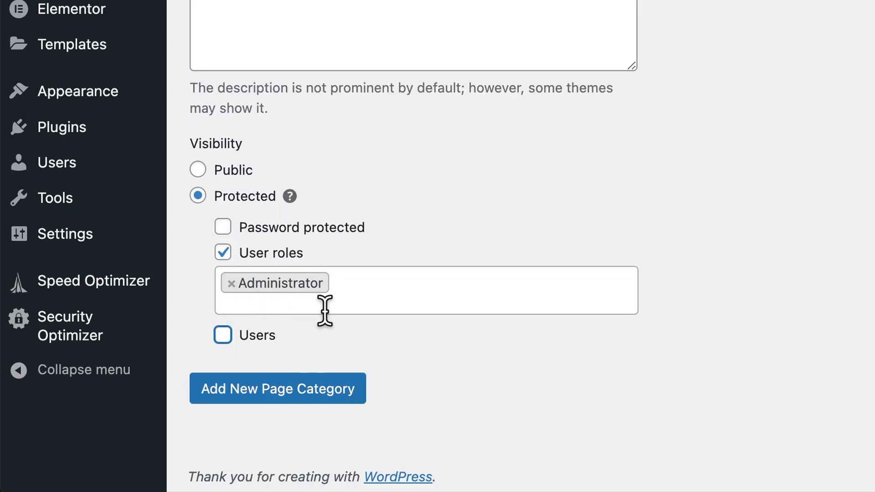
mouse_move(366, 332)
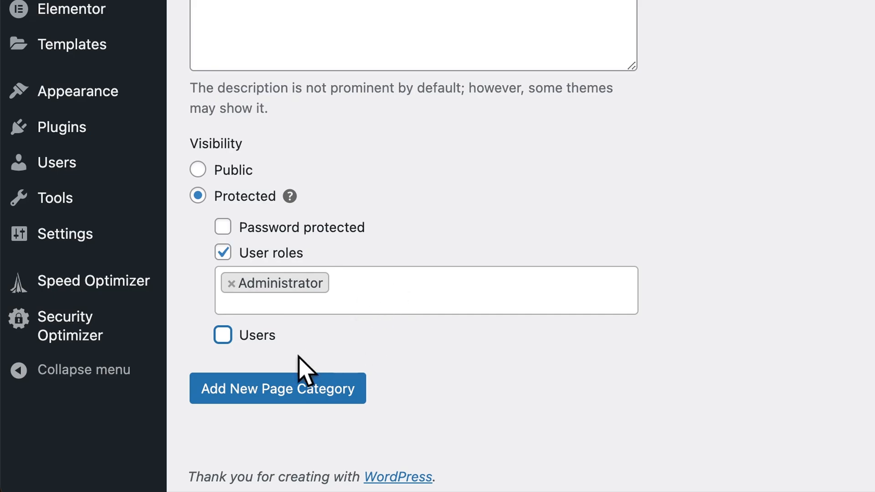
mouse_move(276, 407)
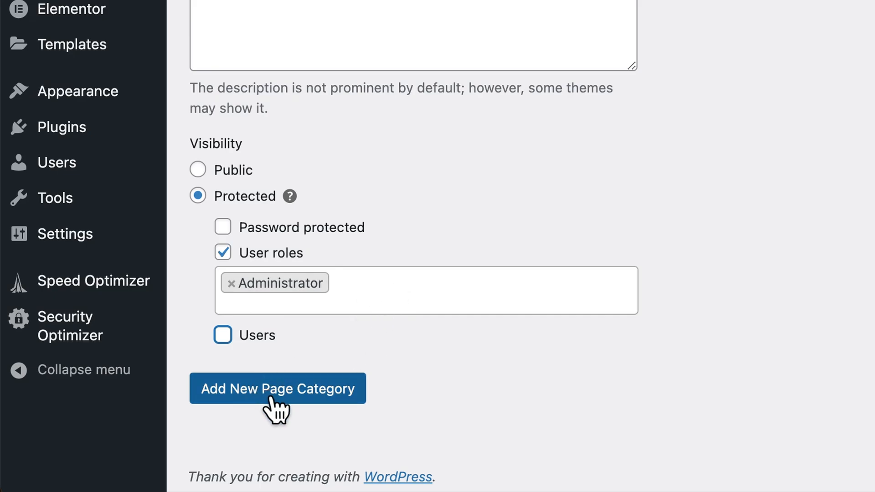
click(277, 389)
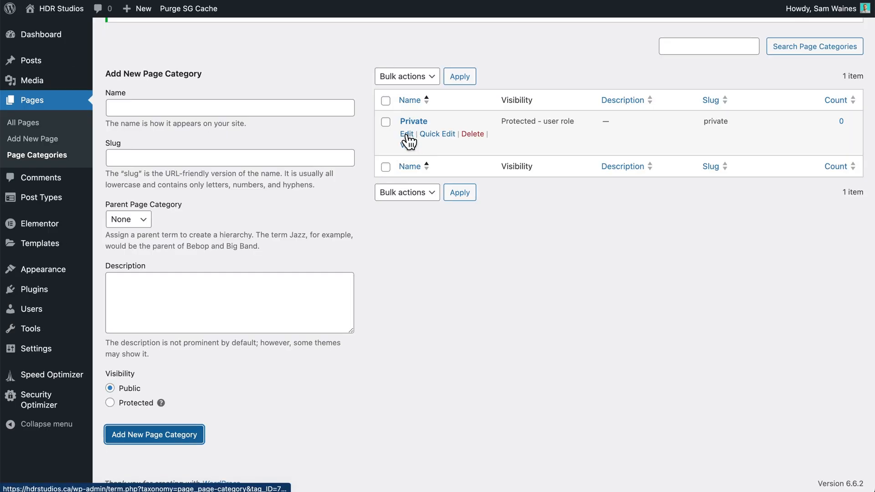
Re-save the Private category with its Administrator-only role protection unchanged
click(405, 134)
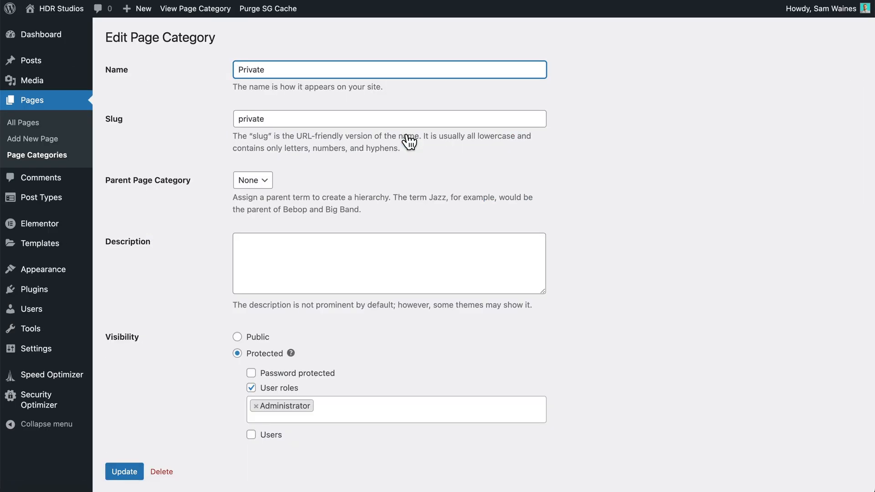
scroll(down, 3)
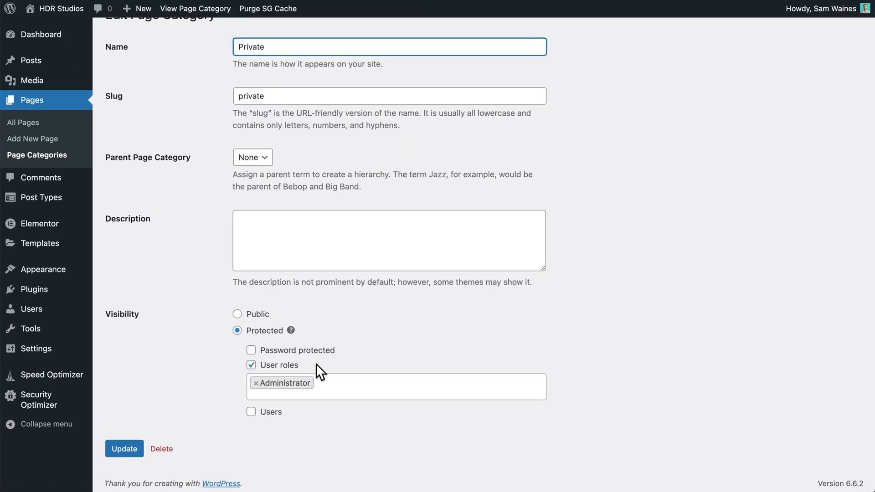
mouse_move(290, 330)
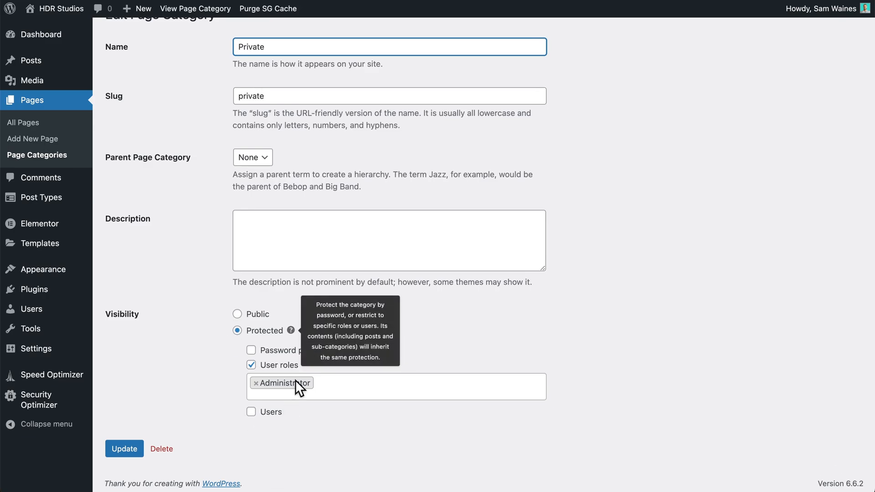
mouse_move(124, 448)
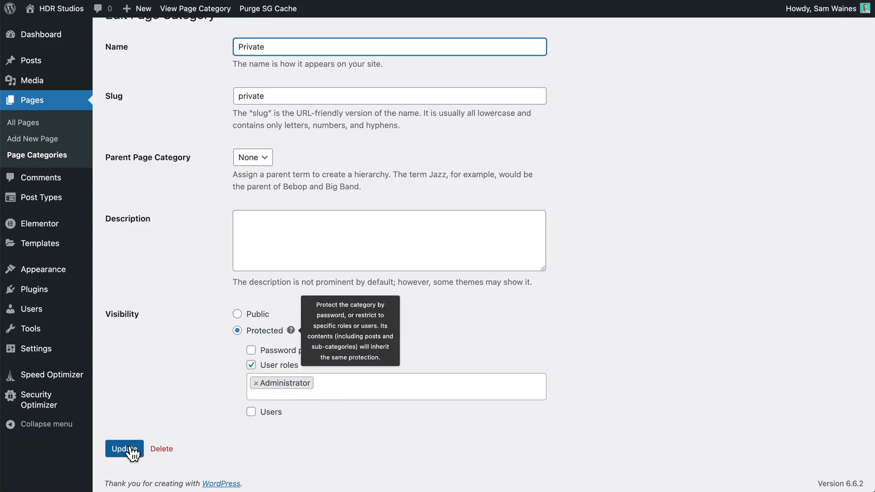
click(124, 449)
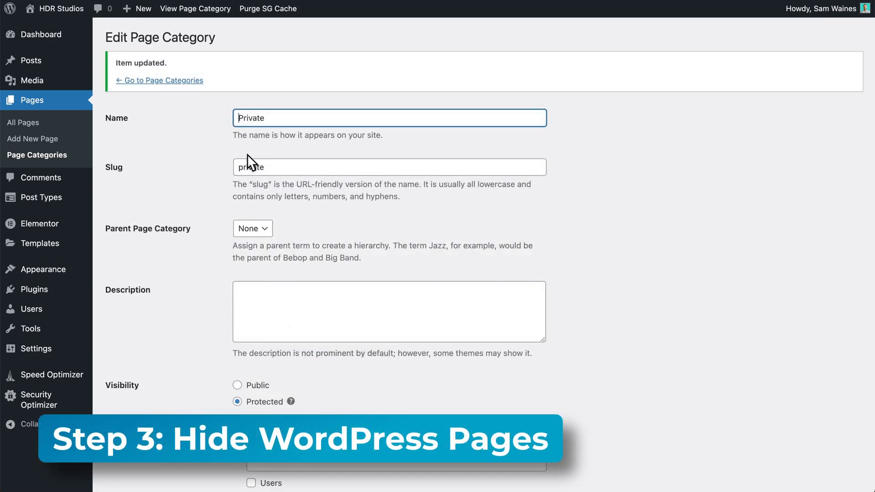
mouse_move(22, 122)
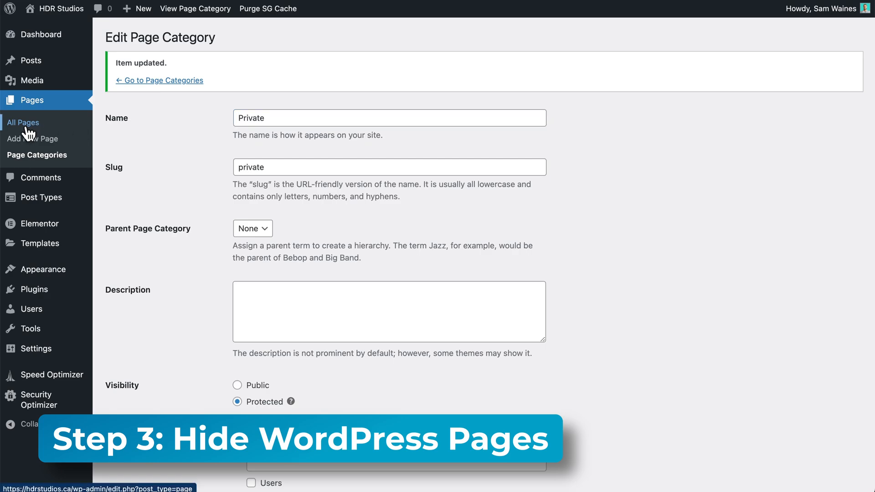
Bulk-edit all seven pages, Bookings through Reviews, into the Private category
click(23, 123)
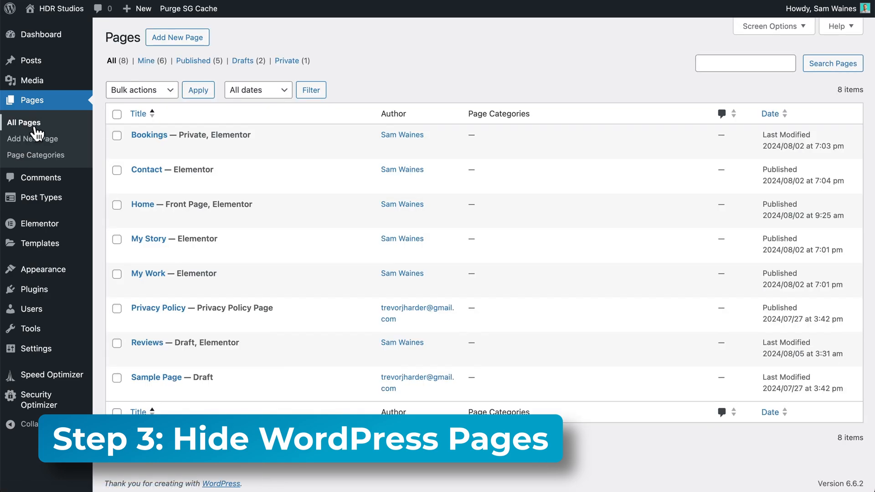
click(117, 114)
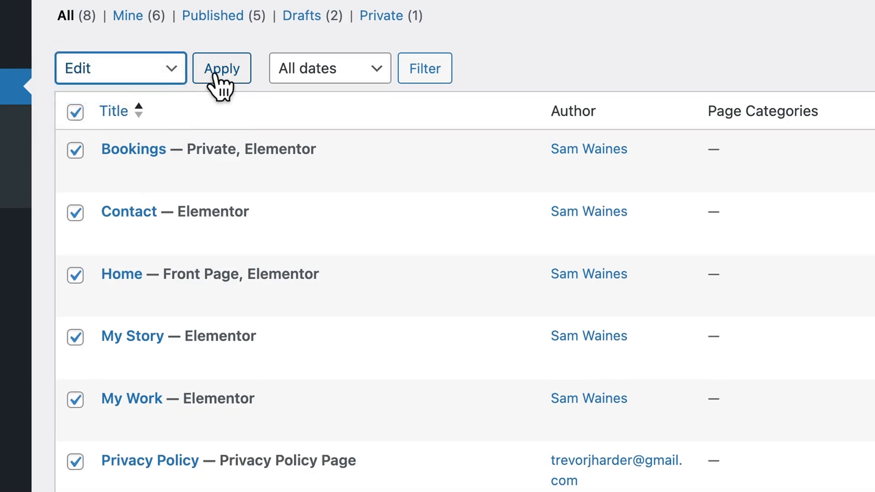
click(222, 68)
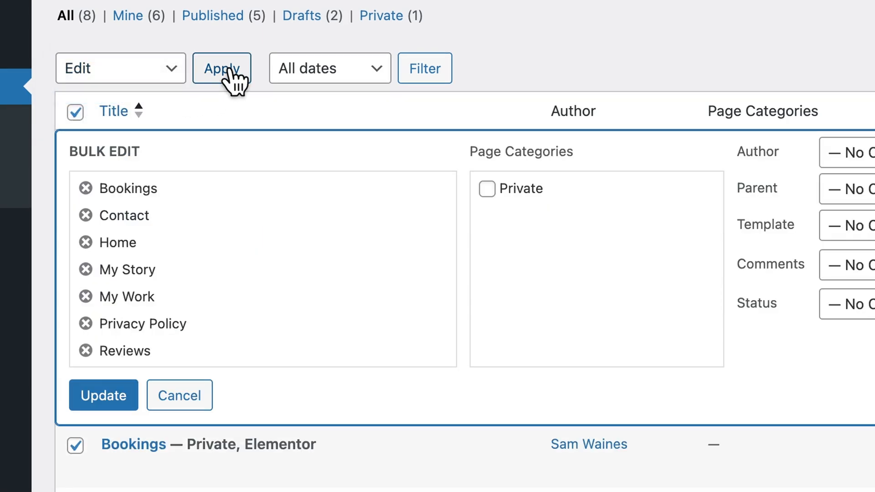
mouse_move(494, 210)
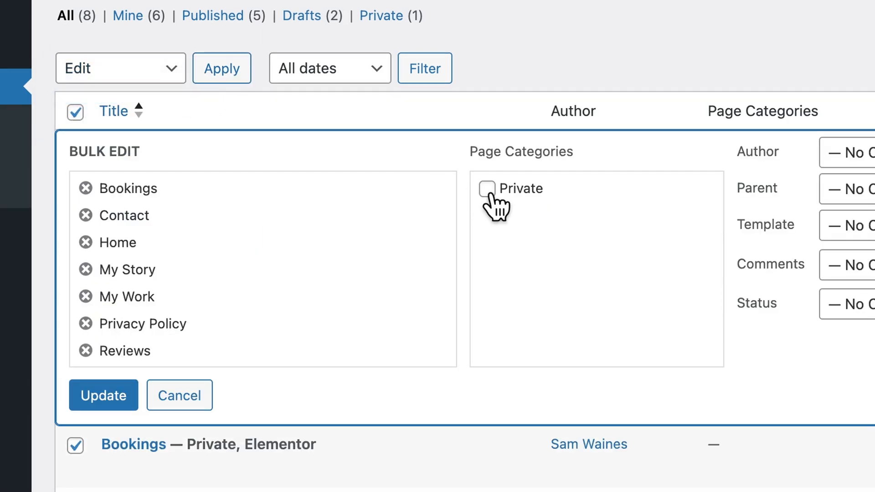
click(487, 189)
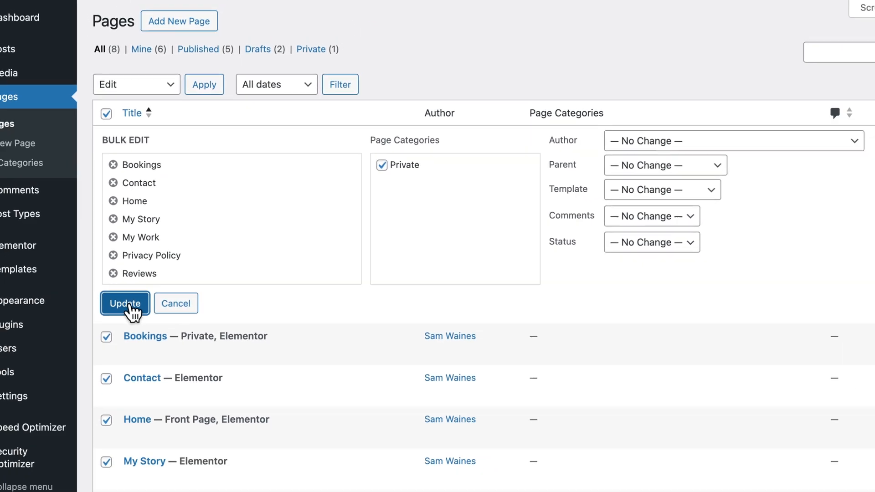
click(124, 303)
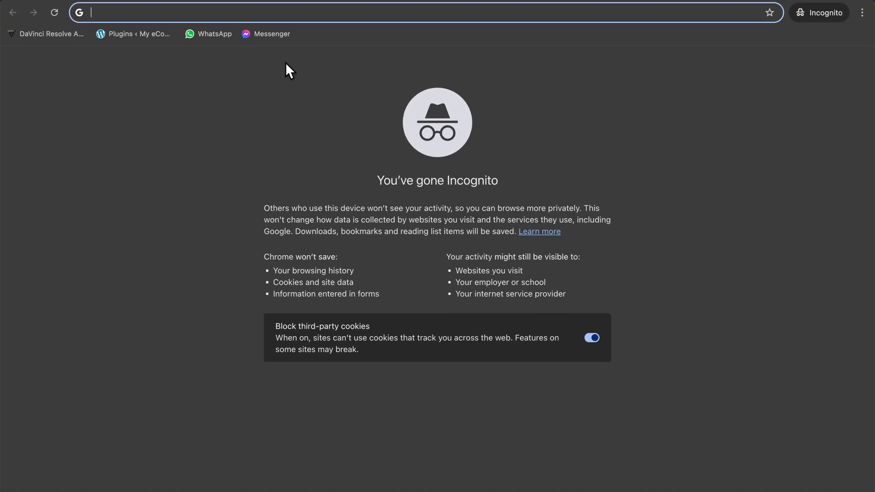
text(https://hdrstudios.ca/)
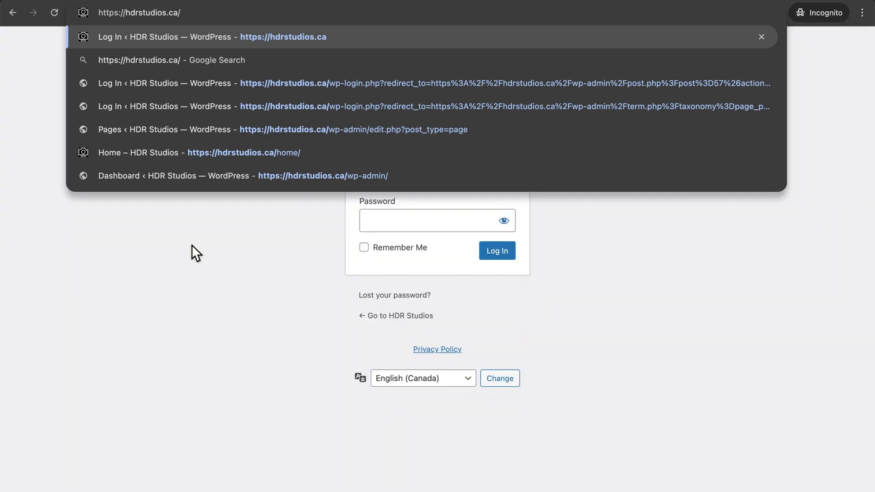
mouse_move(231, 237)
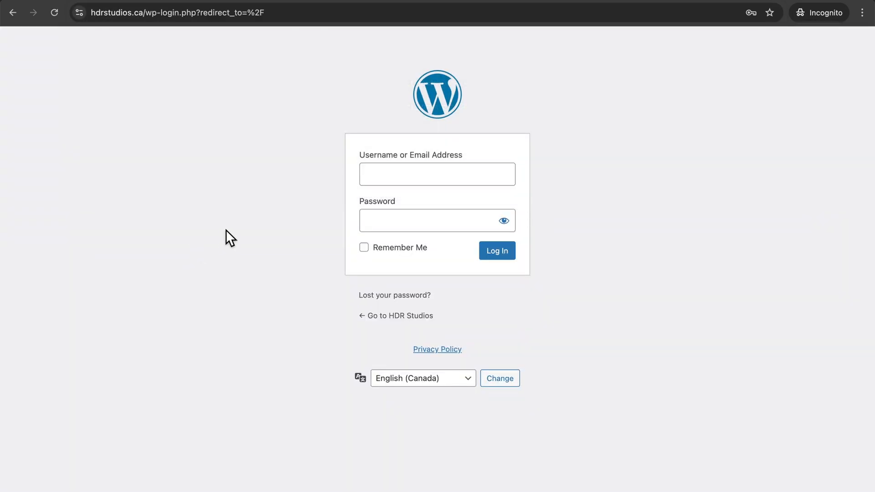
click(437, 174)
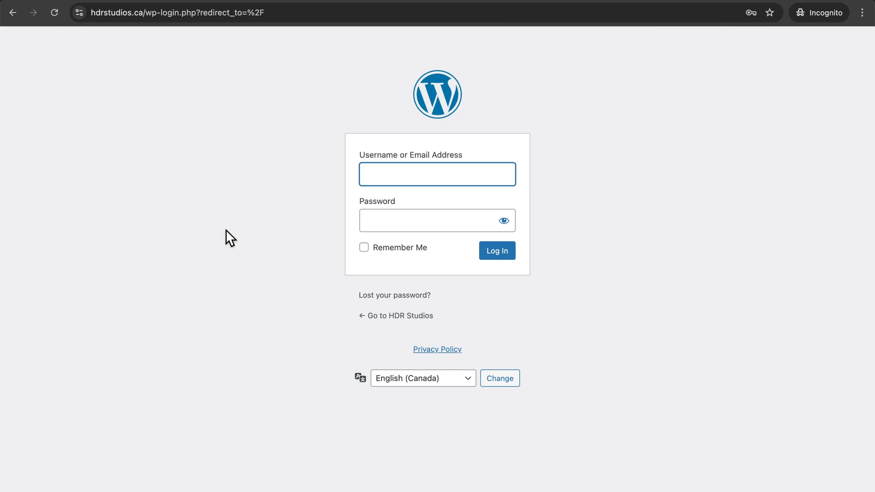
mouse_move(469, 332)
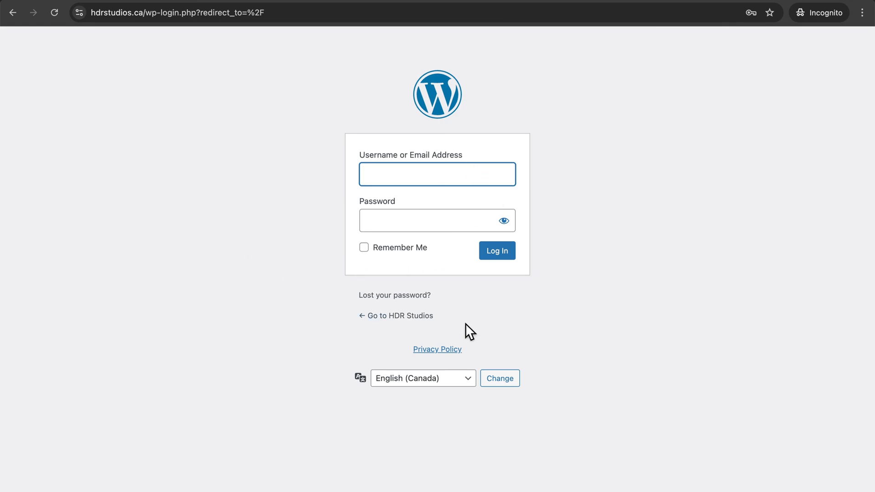
mouse_move(461, 211)
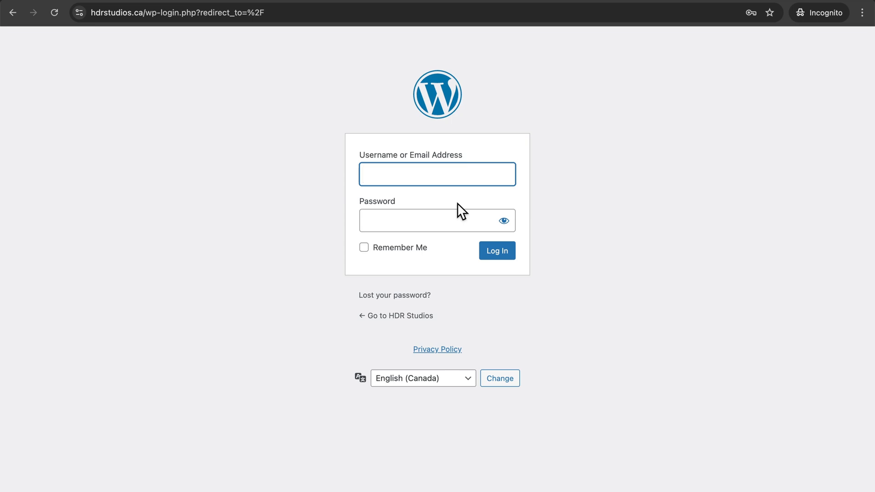
mouse_move(340, 228)
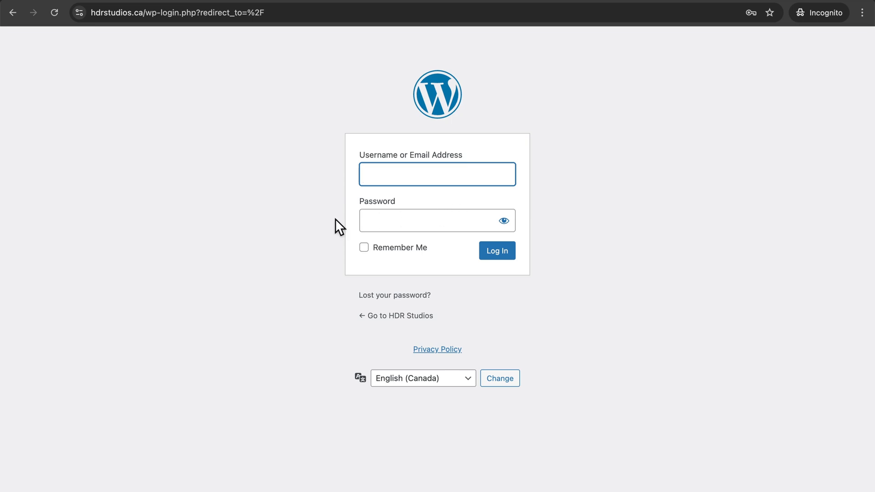
mouse_move(117, 90)
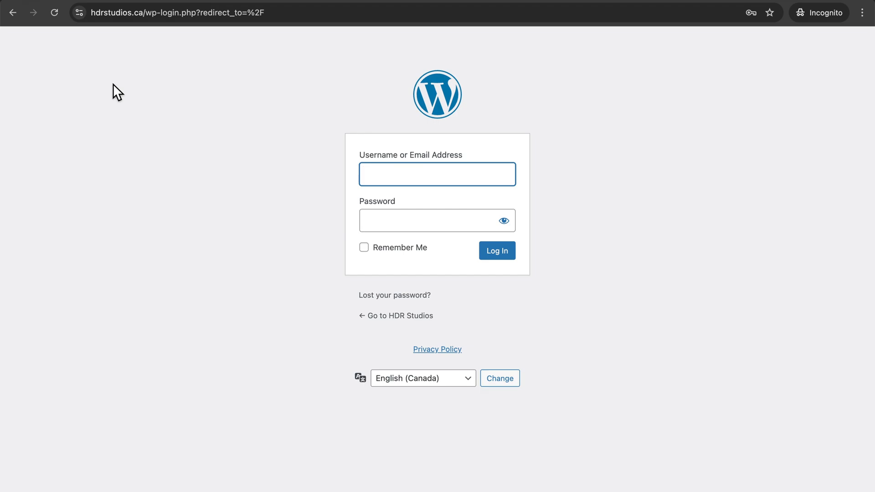
click(496, 250)
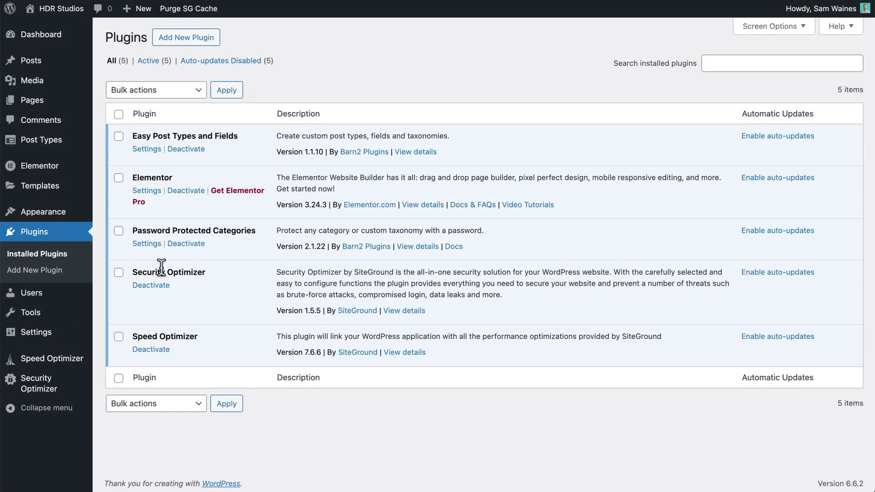
mouse_move(147, 243)
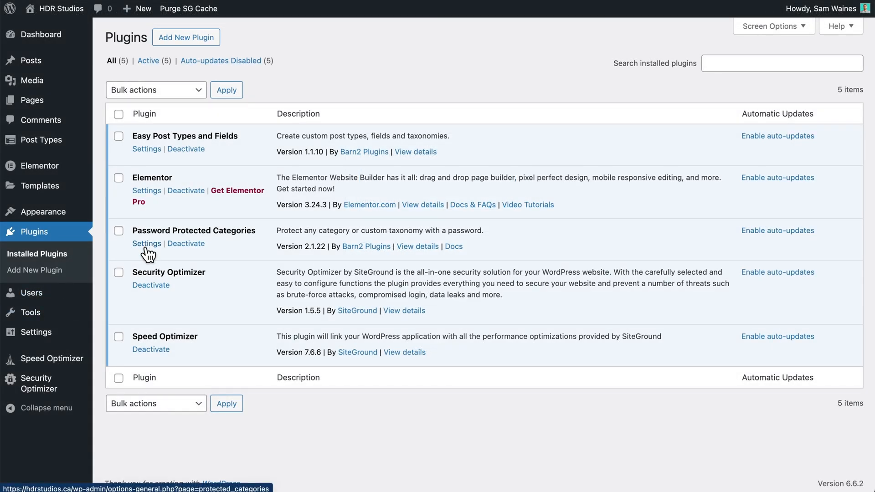
Open Password Protected Categories settings and review the central login page options
click(146, 243)
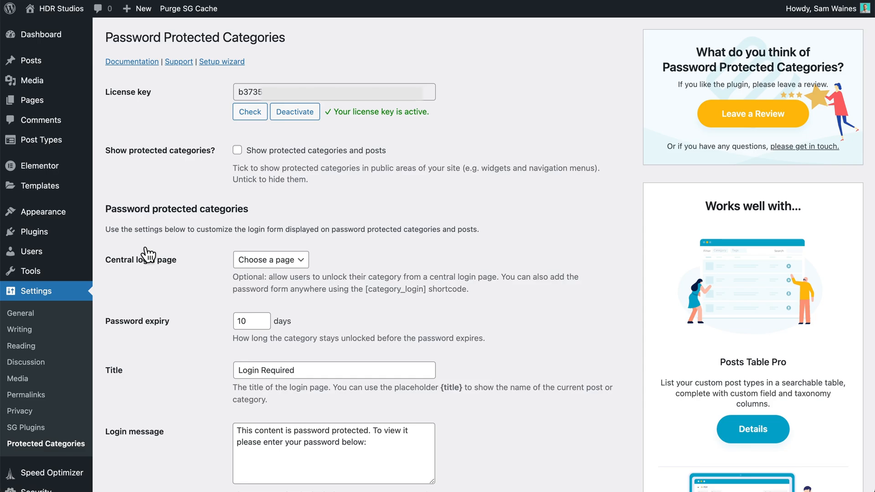
mouse_move(46, 444)
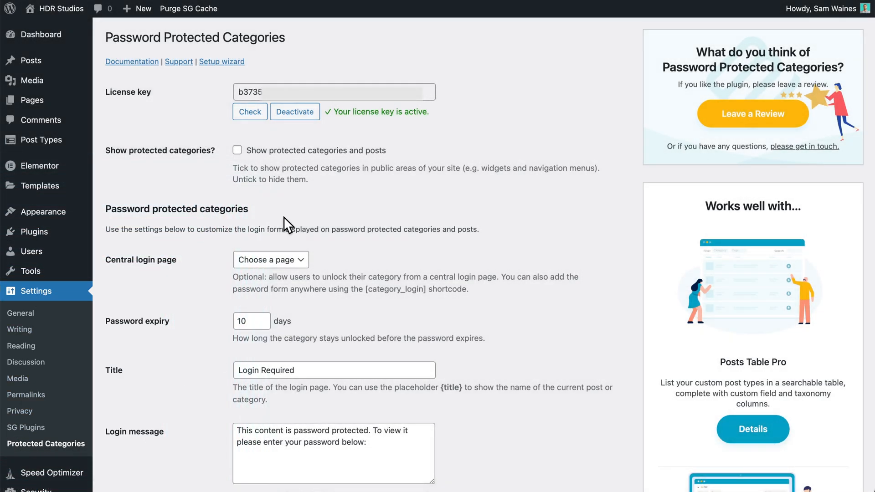
scroll(down, 3)
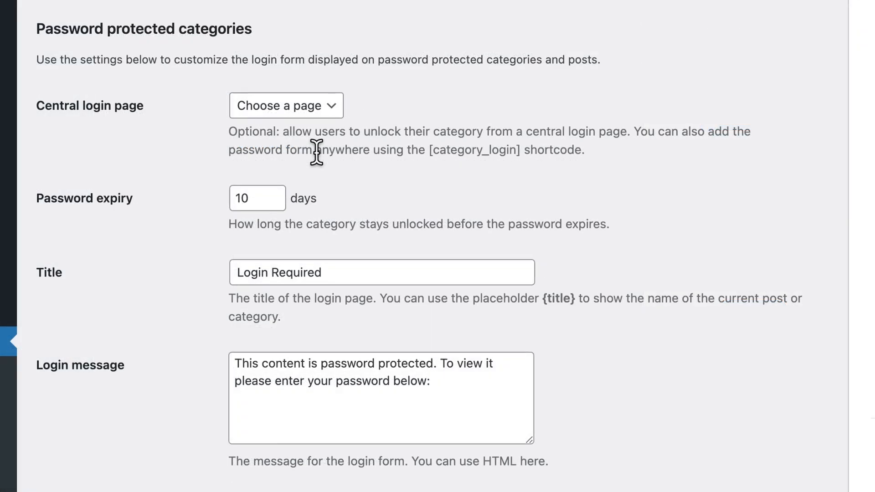
click(286, 105)
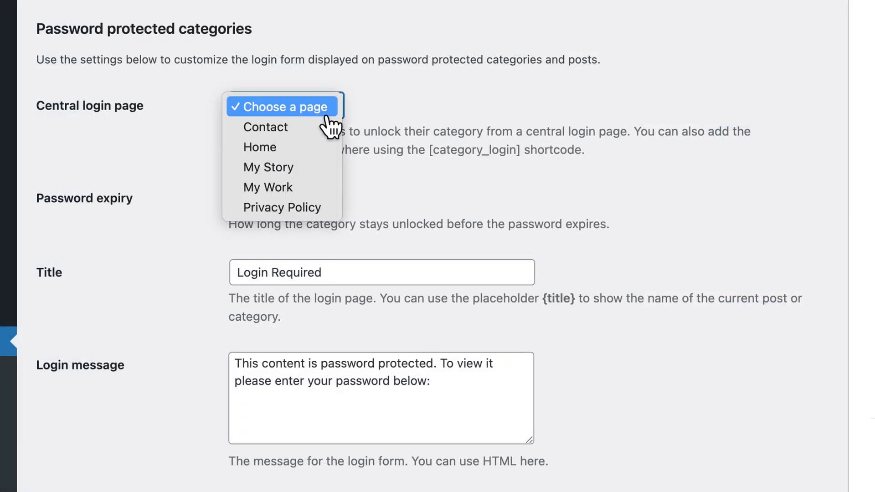
mouse_move(281, 207)
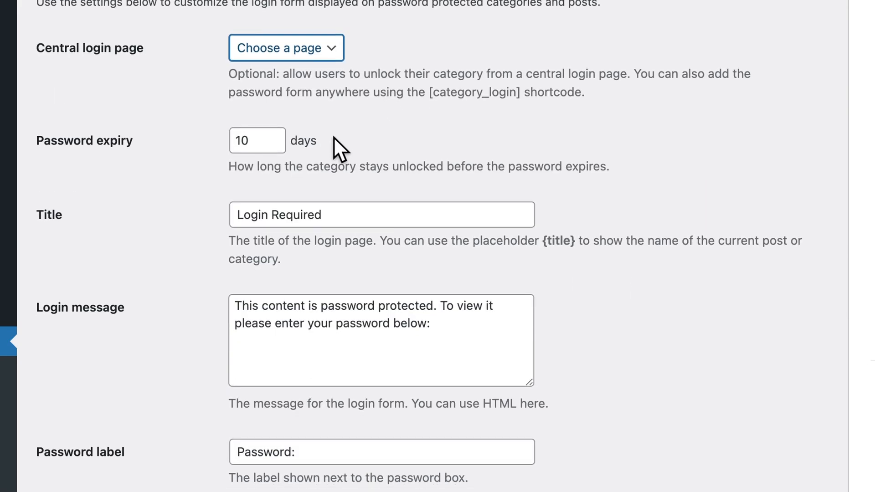
mouse_move(273, 186)
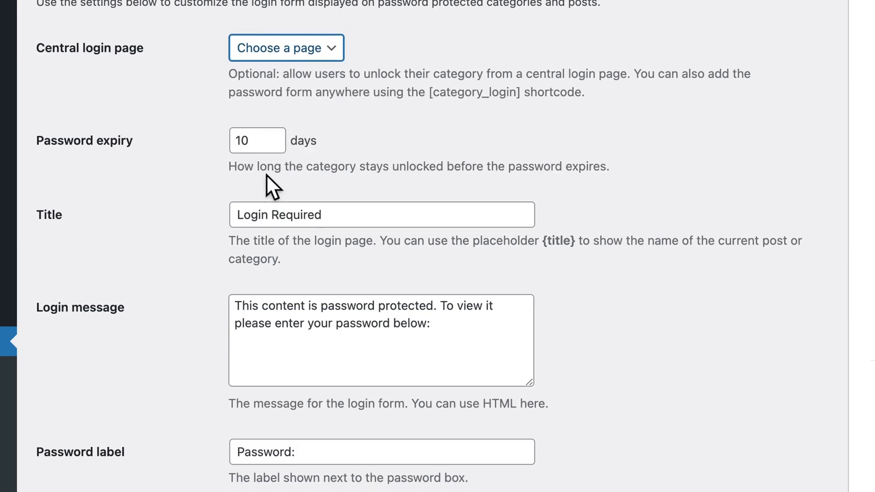
mouse_move(358, 276)
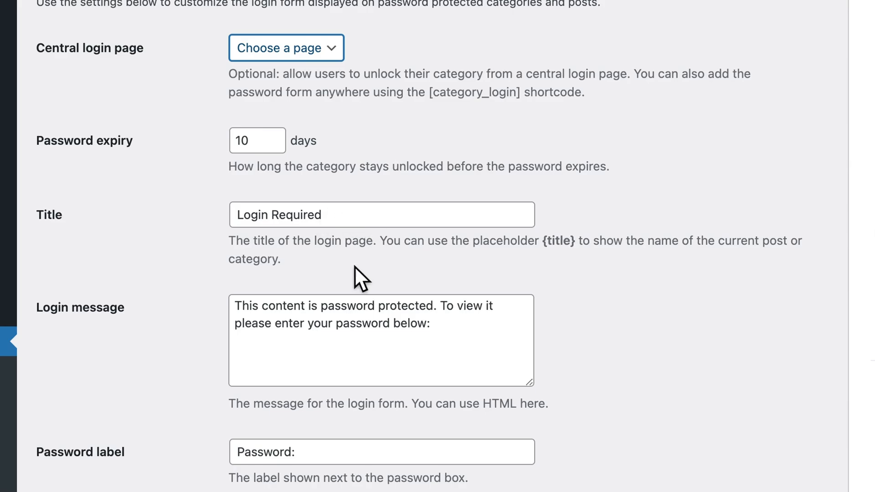
mouse_move(313, 360)
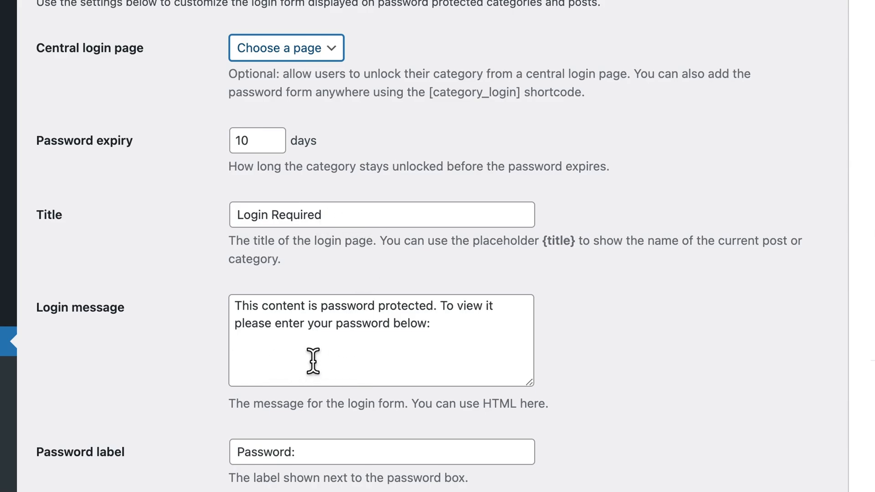
scroll(down, 3)
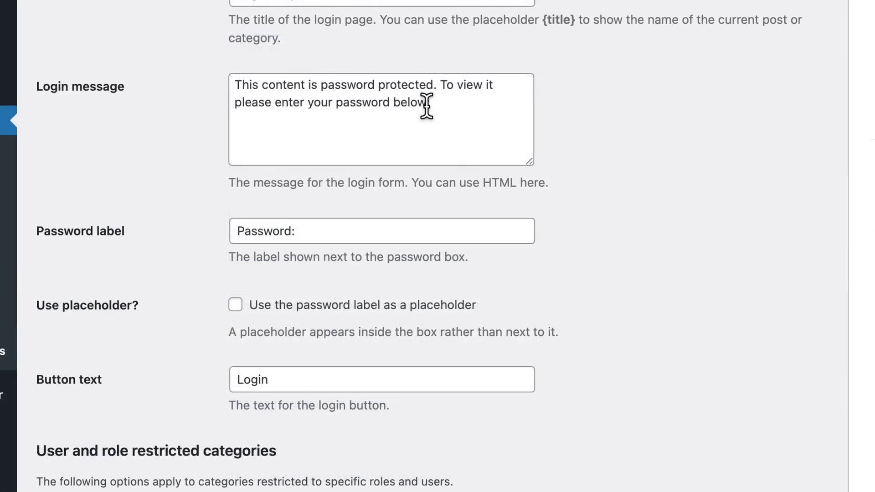
scroll(down, 3)
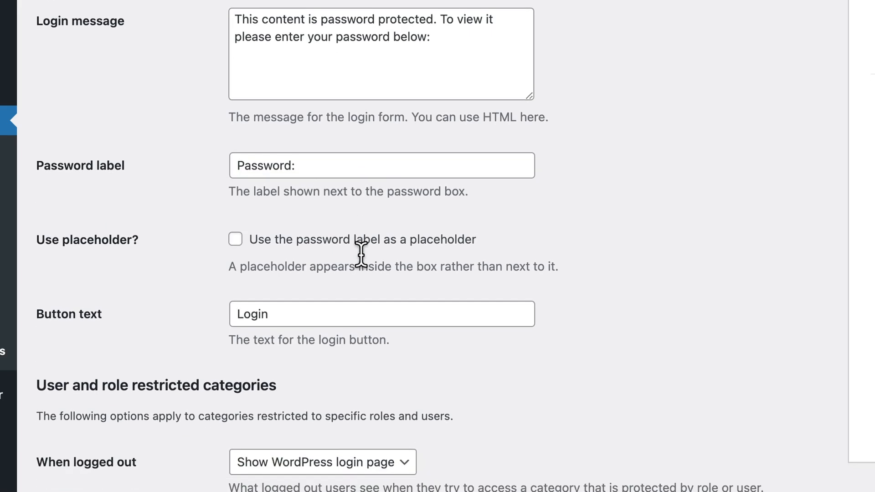
scroll(down, 3)
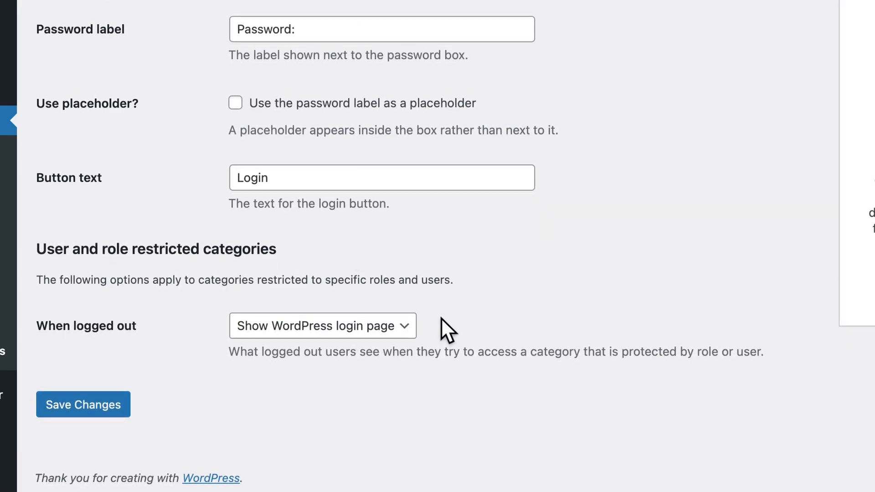
mouse_move(408, 334)
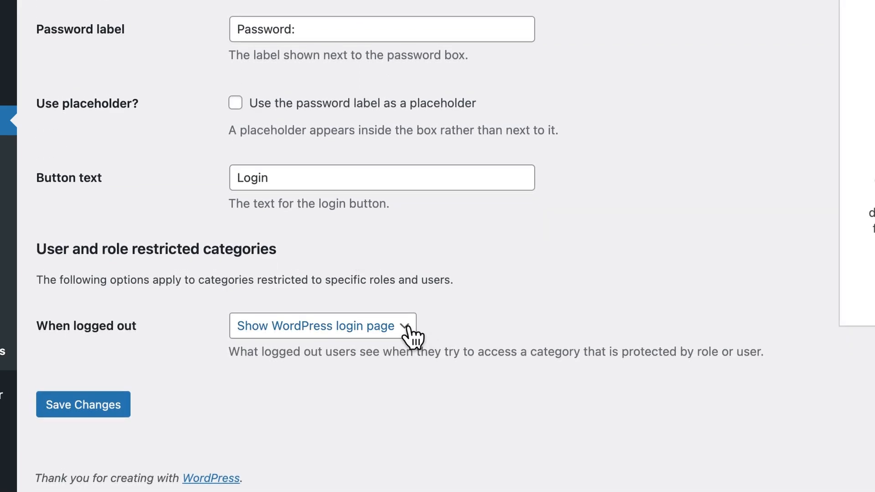
Show logged-out users the custom page 'Site Under Maintenance', then view a protected page
click(323, 326)
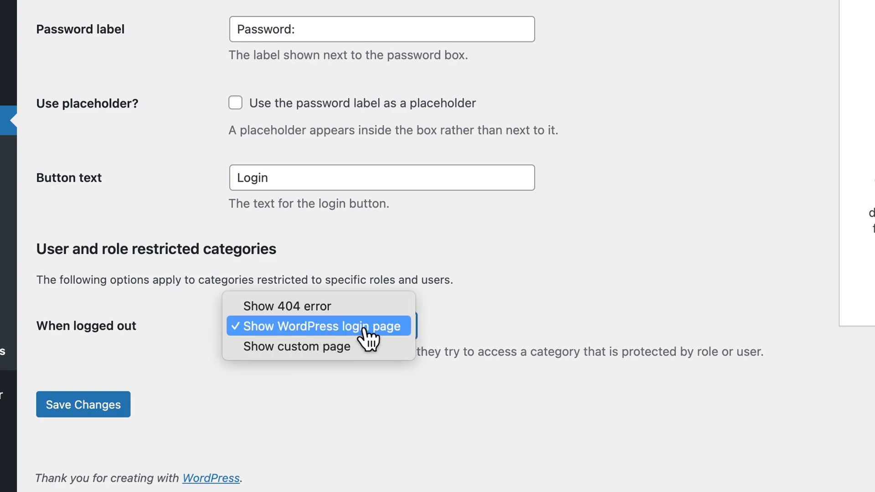
mouse_move(385, 340)
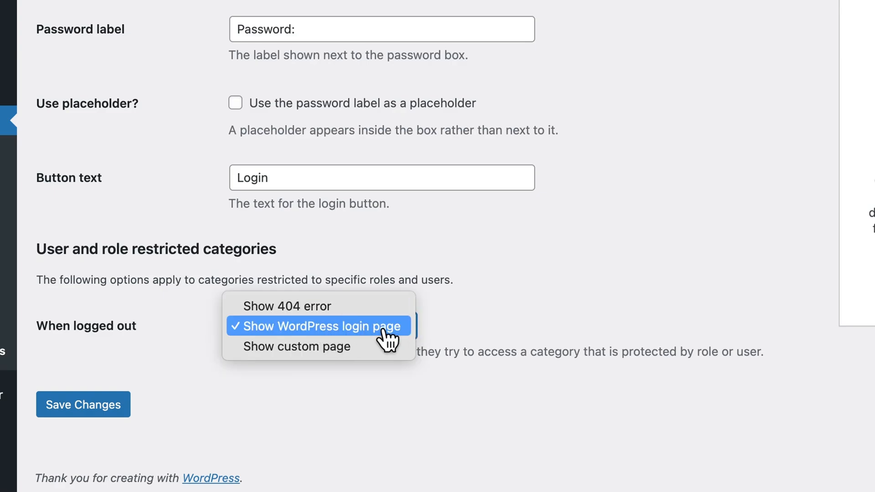
click(297, 346)
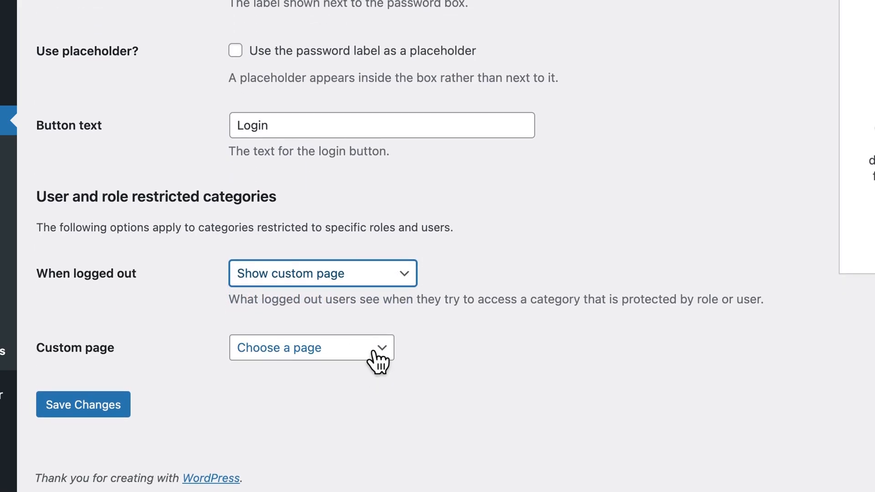
click(311, 348)
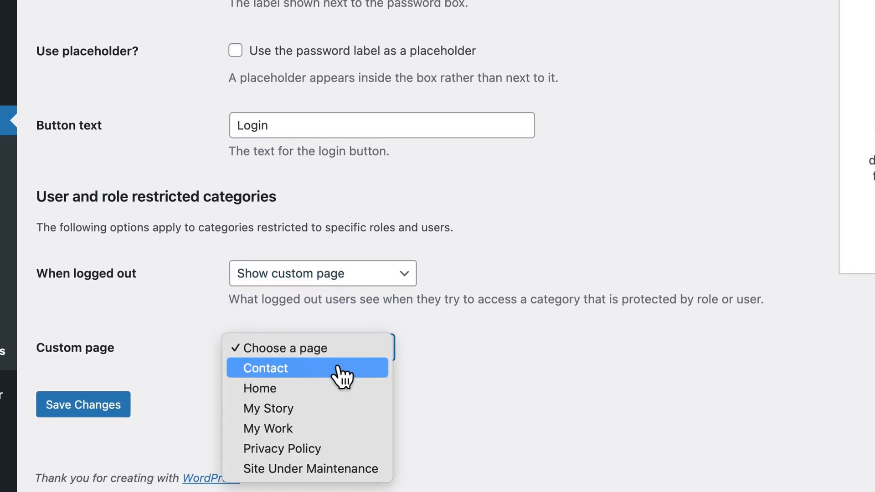
click(310, 469)
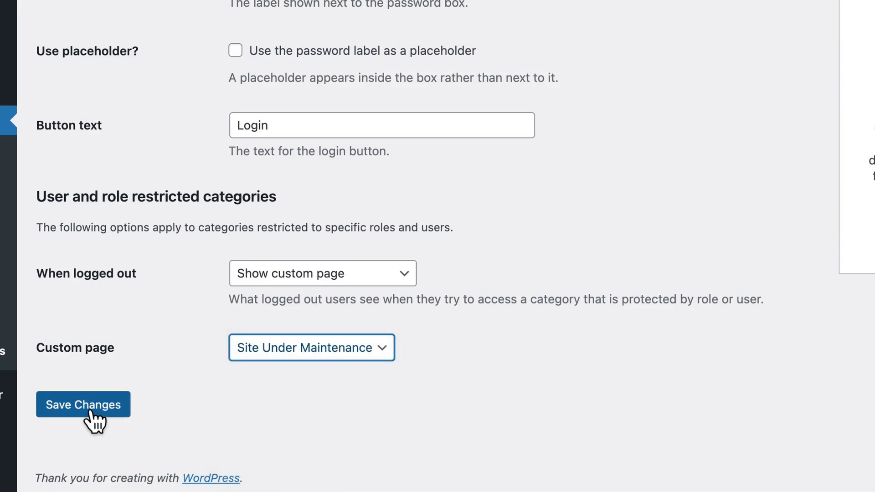
click(82, 404)
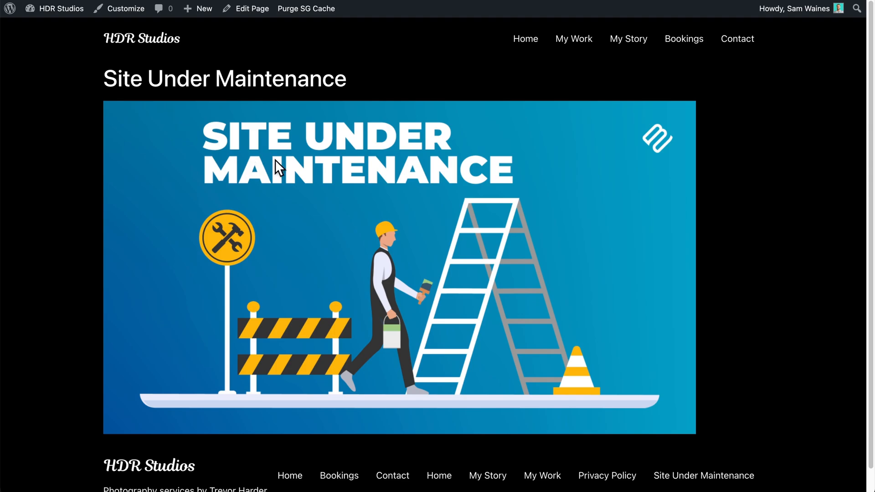
mouse_move(47, 249)
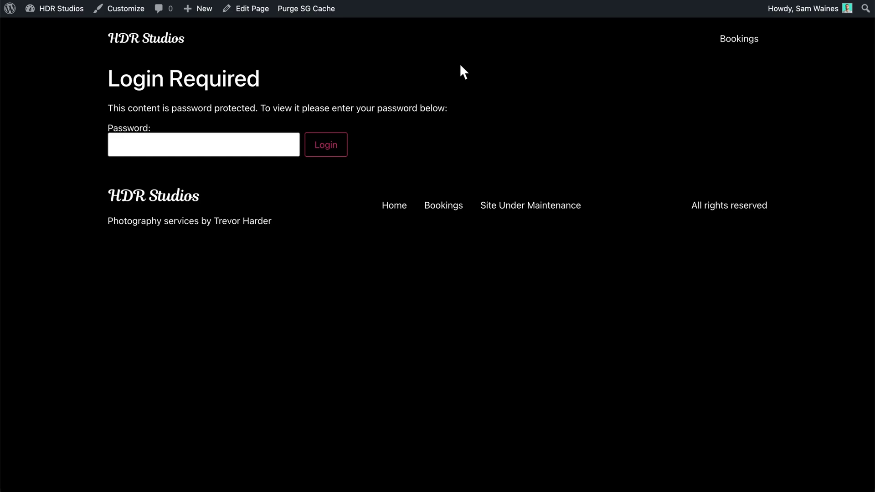
mouse_move(372, 87)
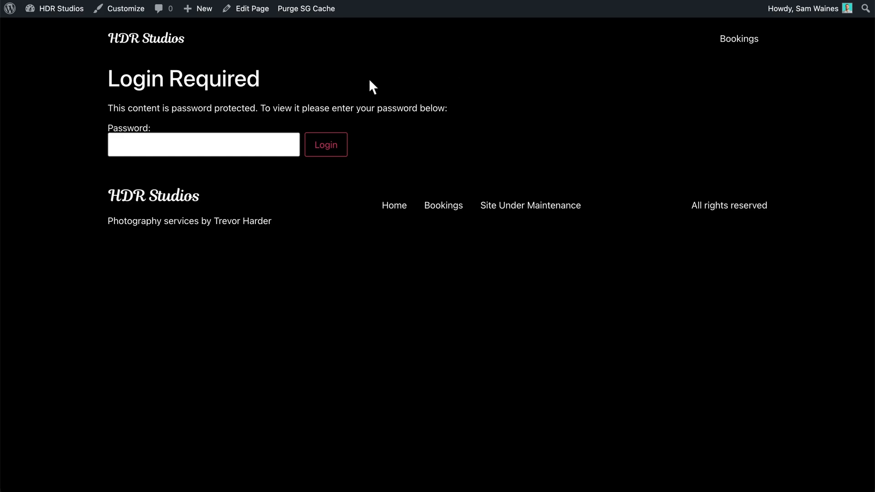
mouse_move(330, 90)
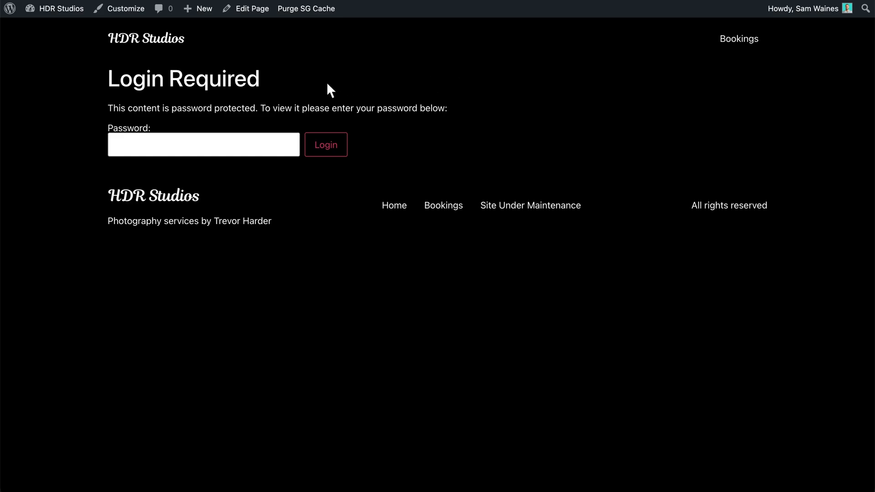
mouse_move(265, 169)
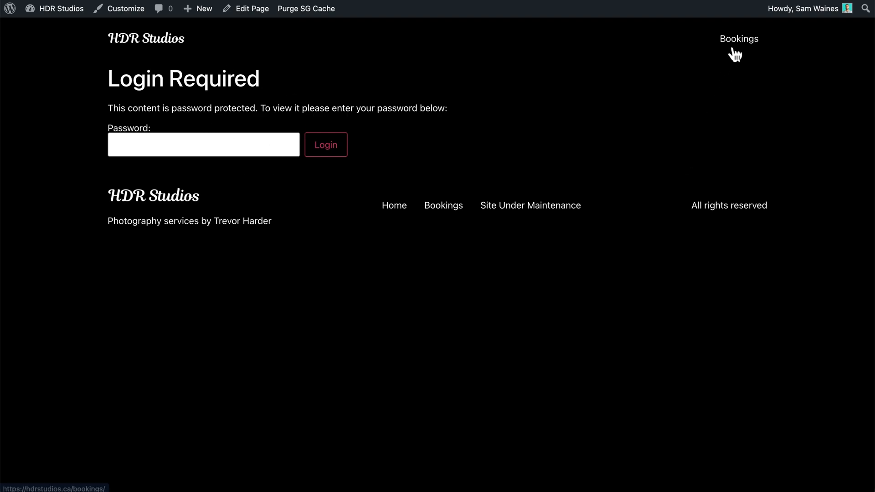
mouse_move(738, 50)
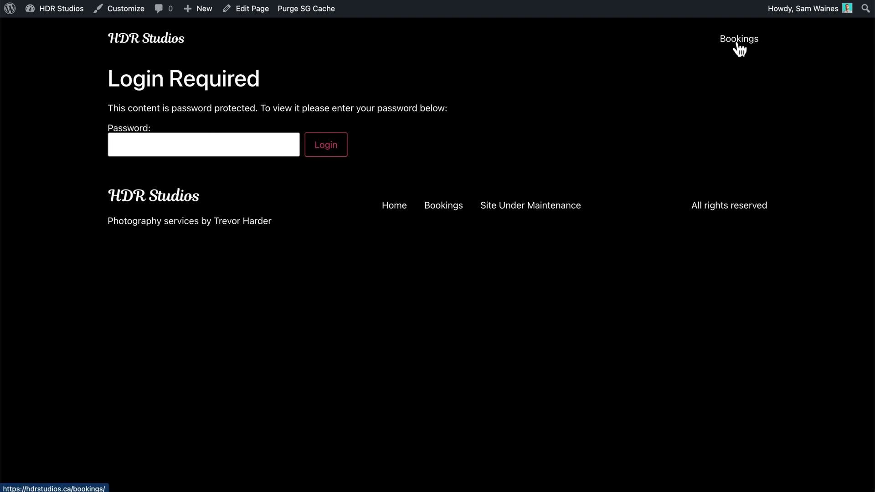
Open the Bookings page from the site menu and scroll down through it
click(739, 38)
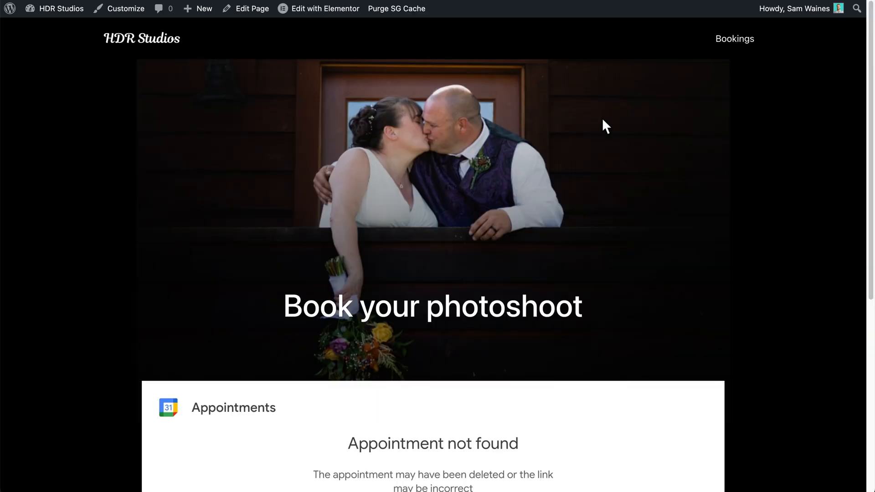
scroll(down, 3)
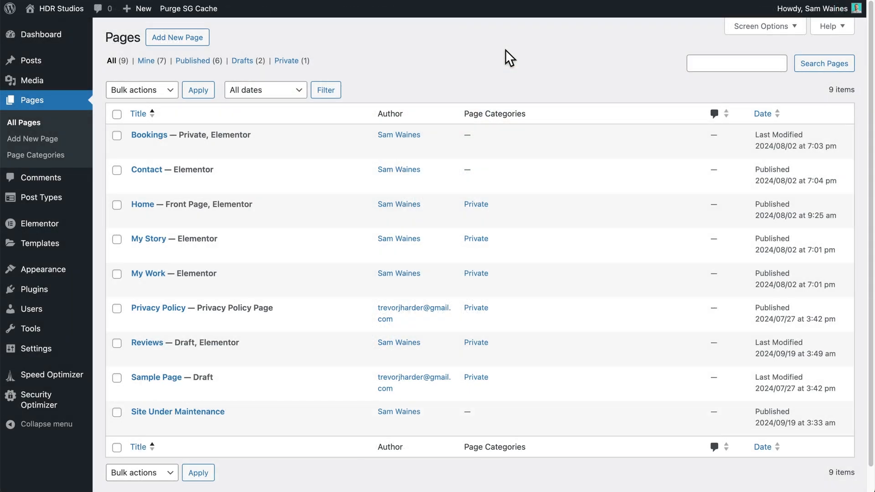
mouse_move(483, 115)
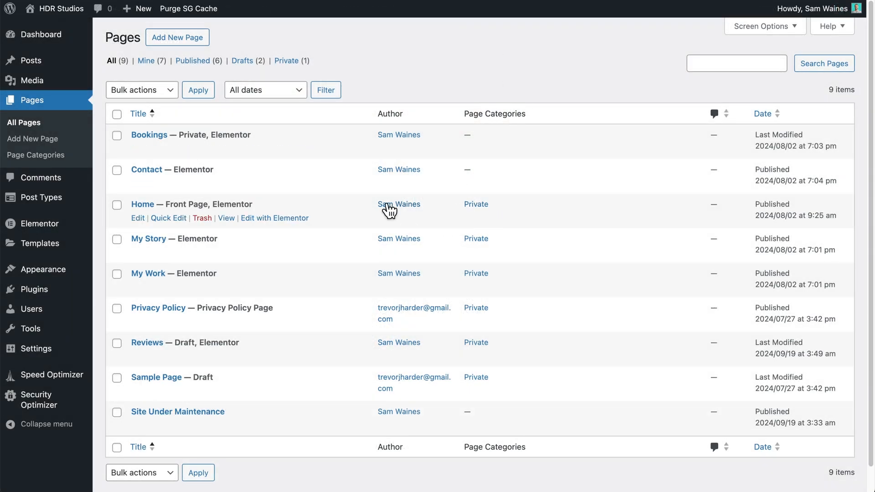
mouse_move(137, 218)
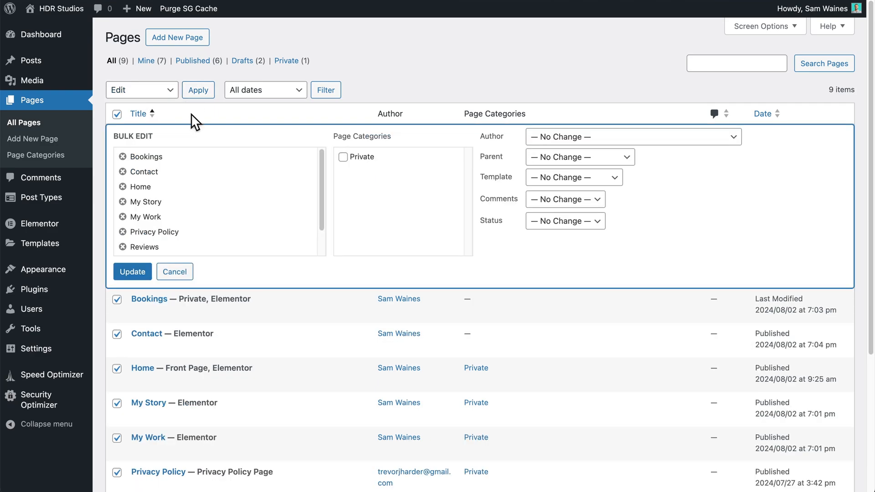
mouse_move(378, 169)
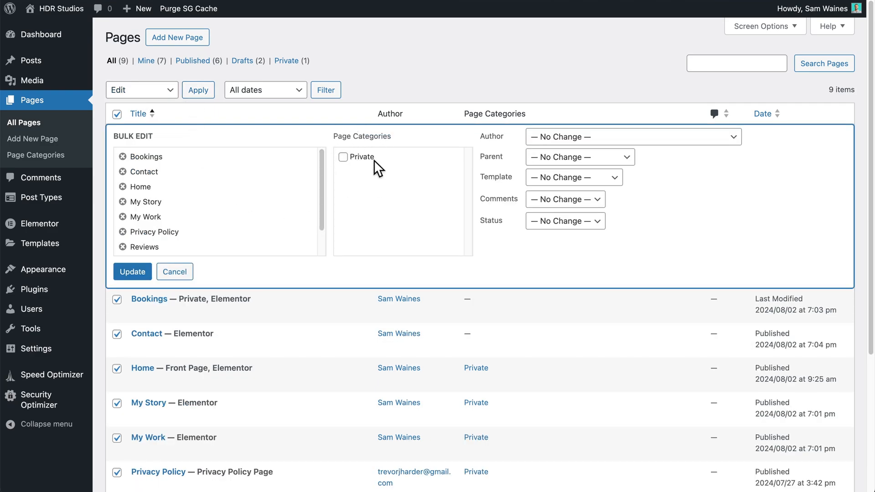
mouse_move(132, 271)
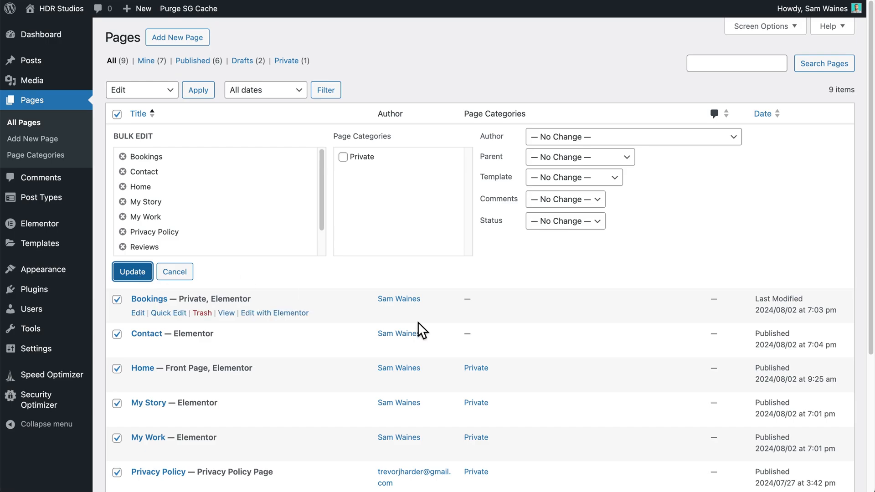
Apply the bulk edit to all 9 pages, leaving the Private category unchanged
click(132, 272)
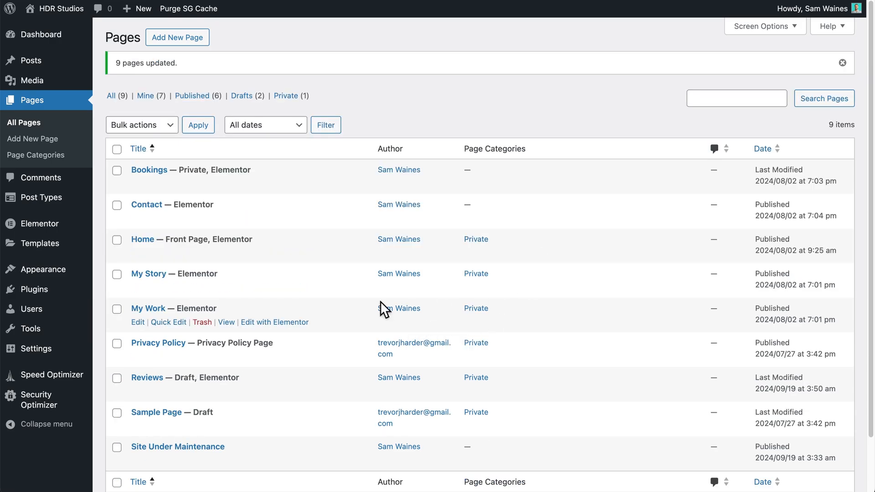
mouse_move(144, 257)
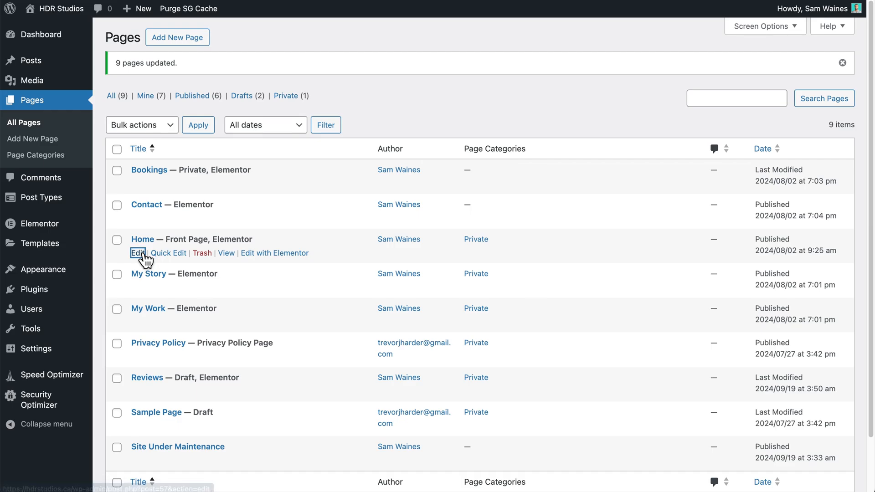
Edit the Home page, uncheck the Private page category, and save
click(136, 253)
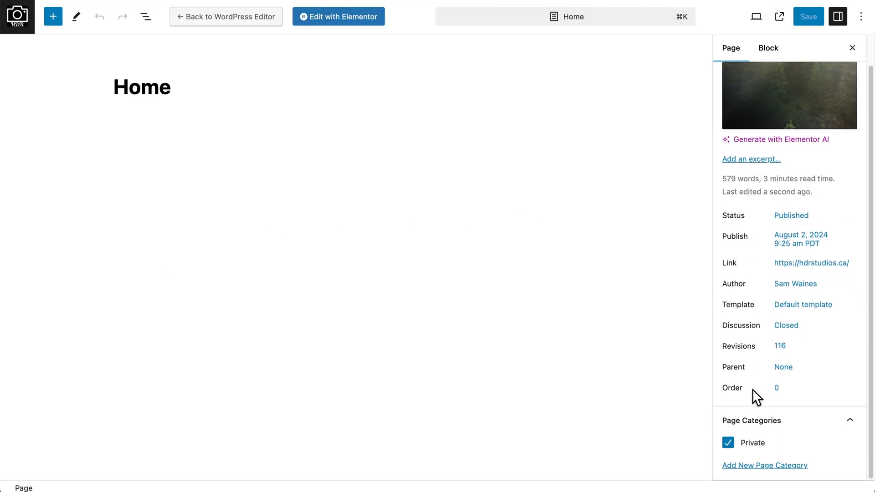
click(728, 442)
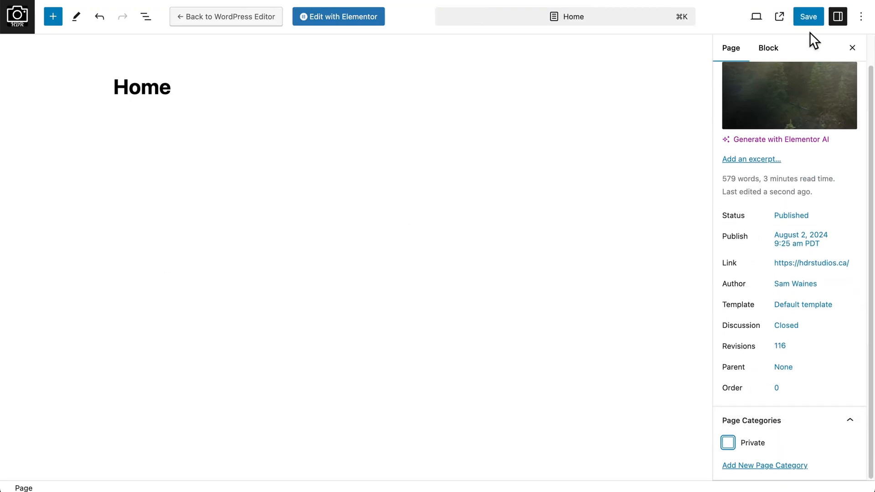
click(808, 17)
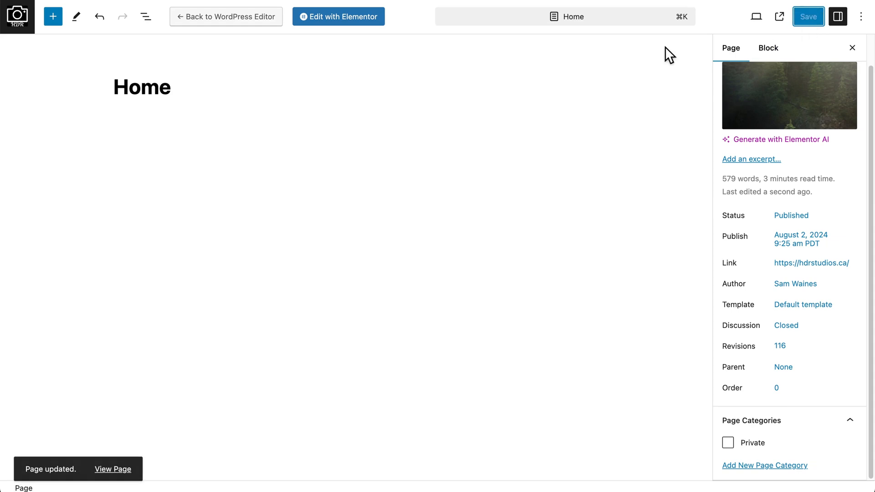
mouse_move(577, 79)
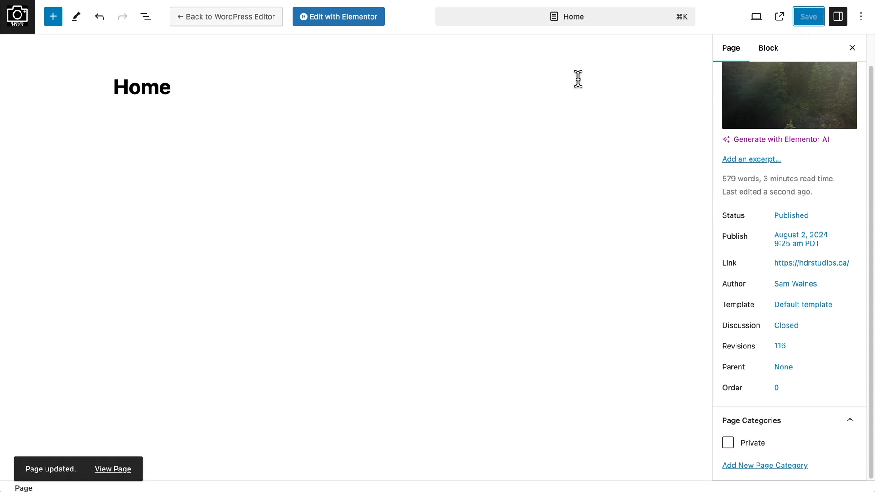
mouse_move(293, 75)
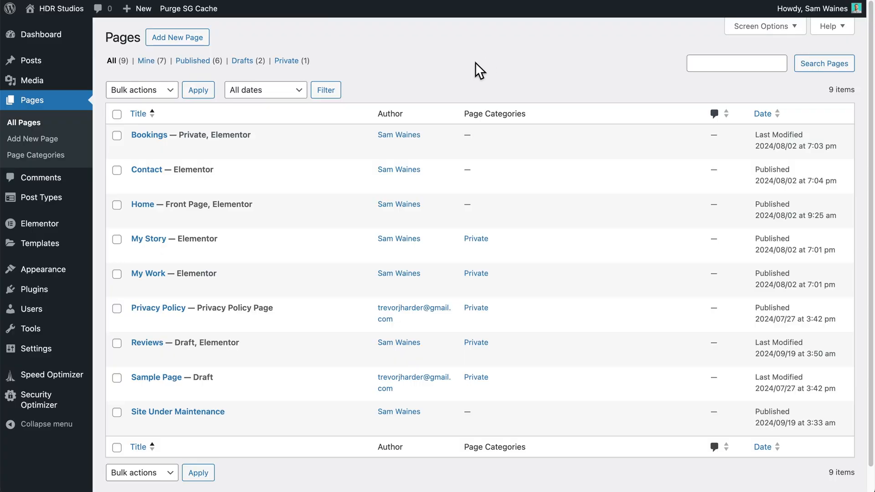
mouse_move(222, 191)
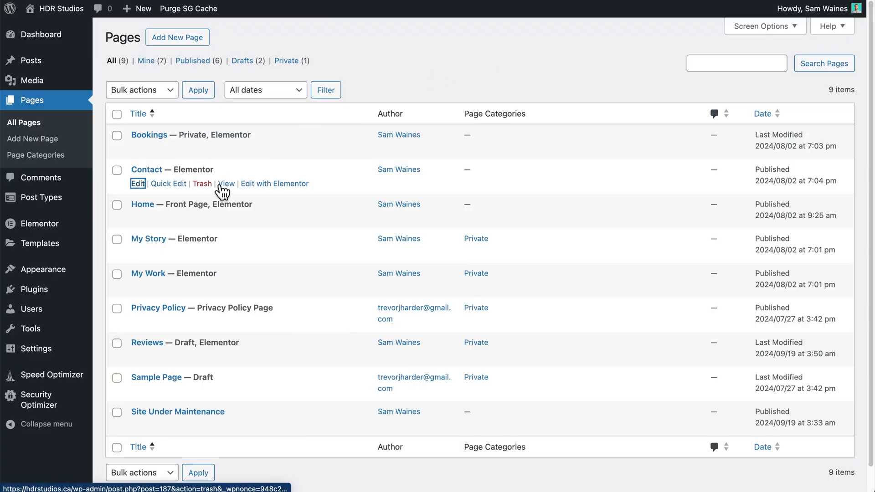
Open the Contact page in the editor to check its page categories
click(137, 183)
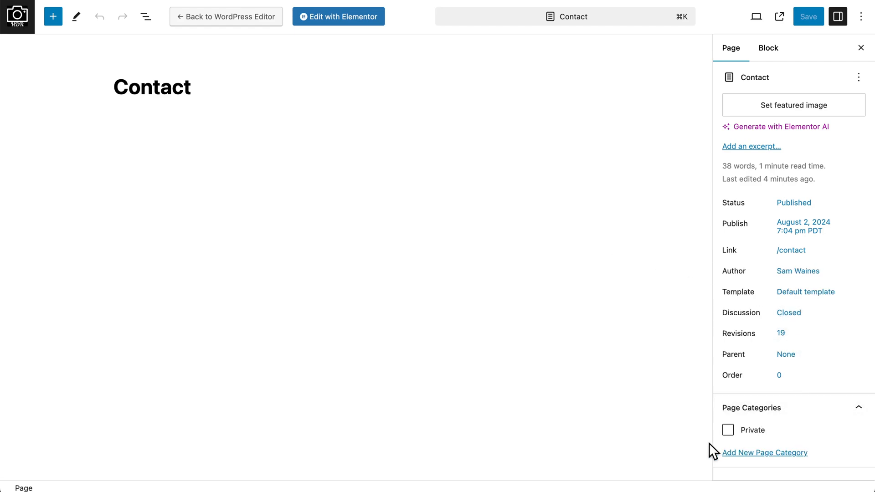
click(727, 429)
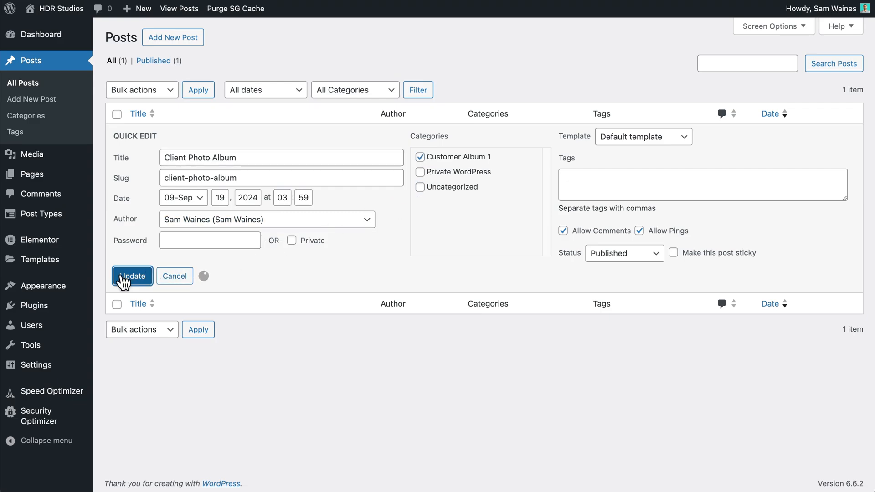
Save the Client Photo Album quick edit, then unlock the post with its password
click(132, 277)
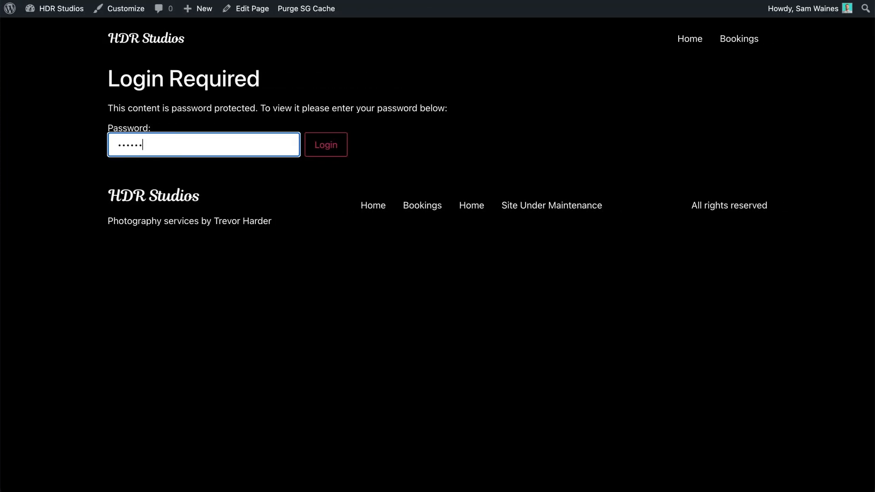
click(326, 144)
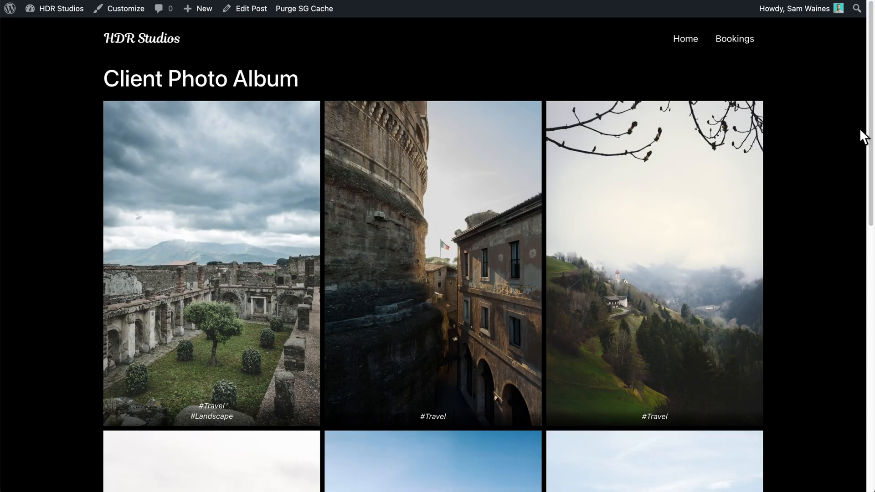